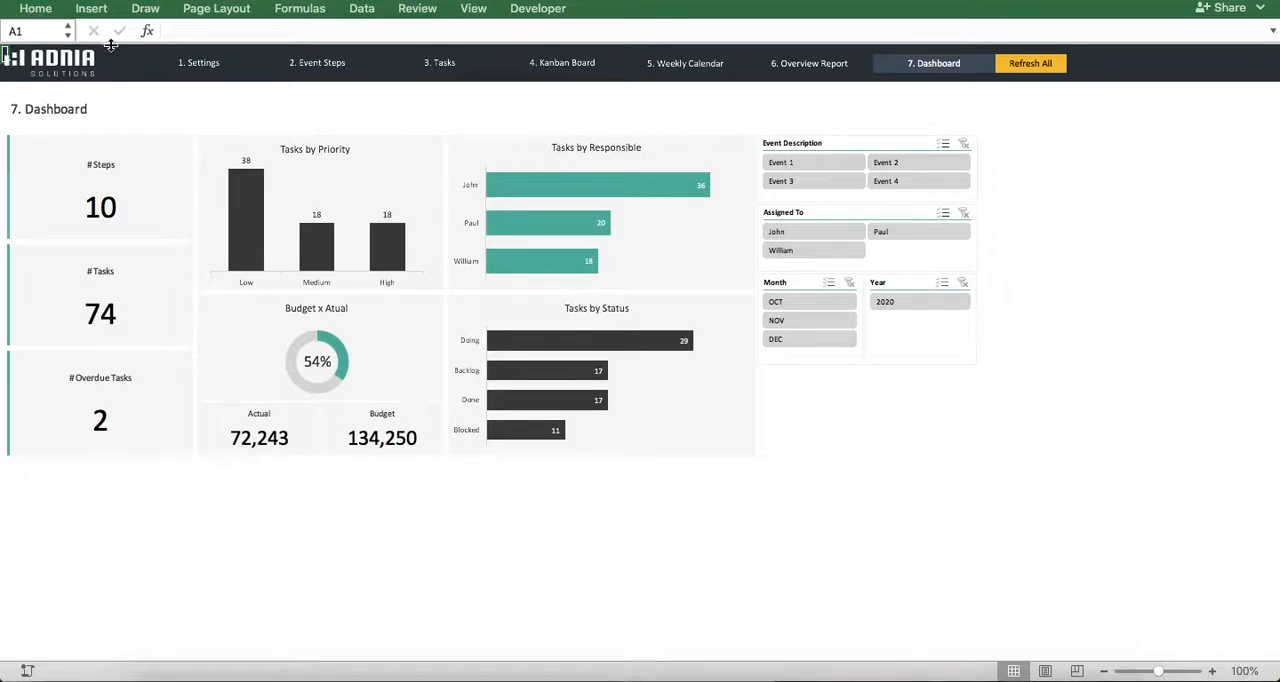
# - On the Settings sheet, add Marie as a fourth team member below William
pyautogui.click(199, 62)
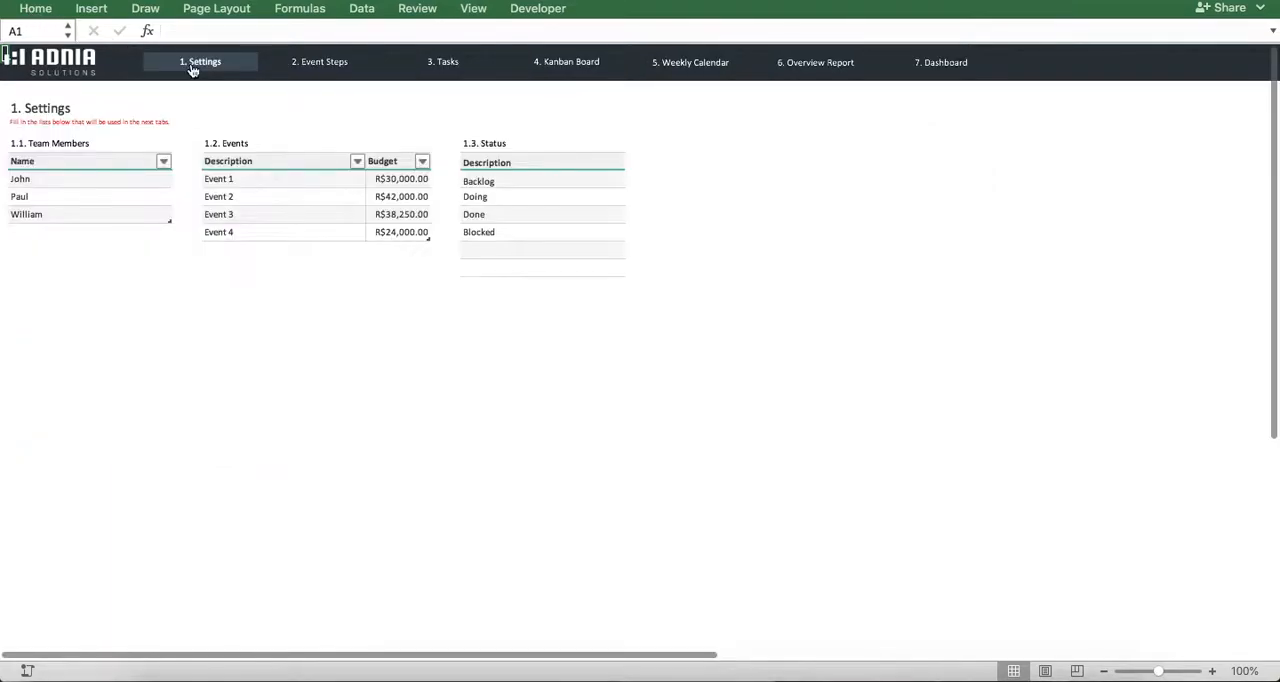
pyautogui.moveTo(200, 62)
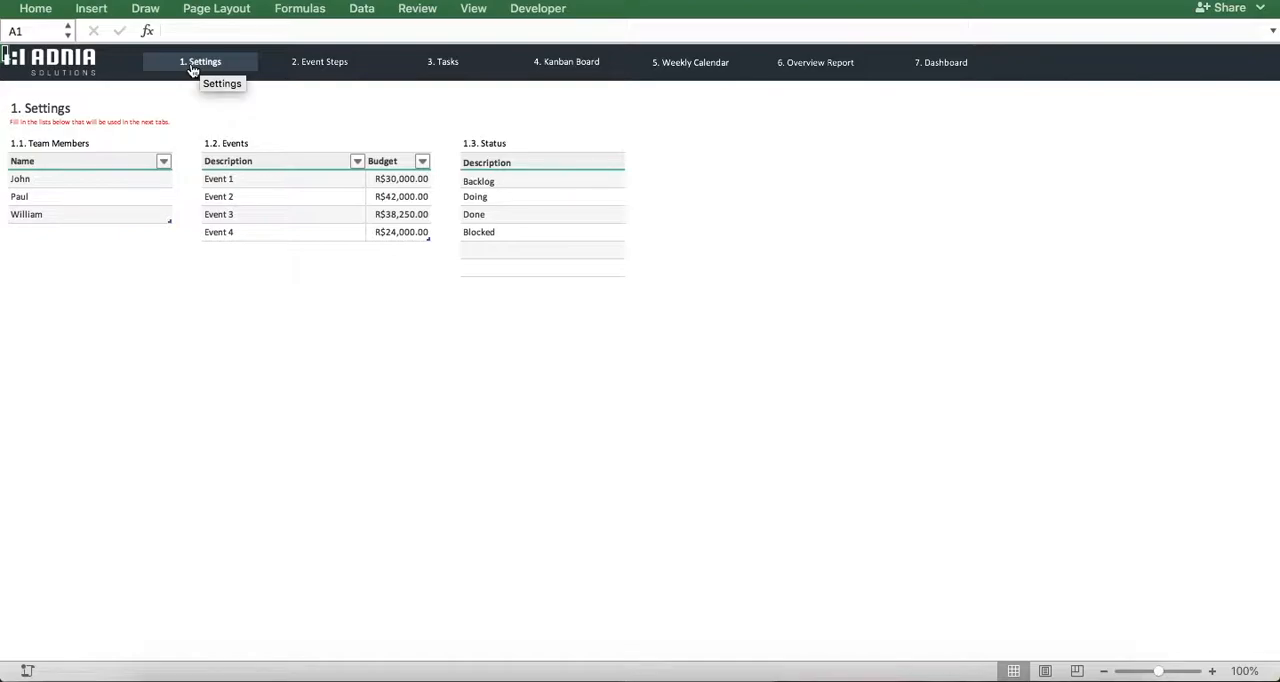
pyautogui.moveTo(83, 243)
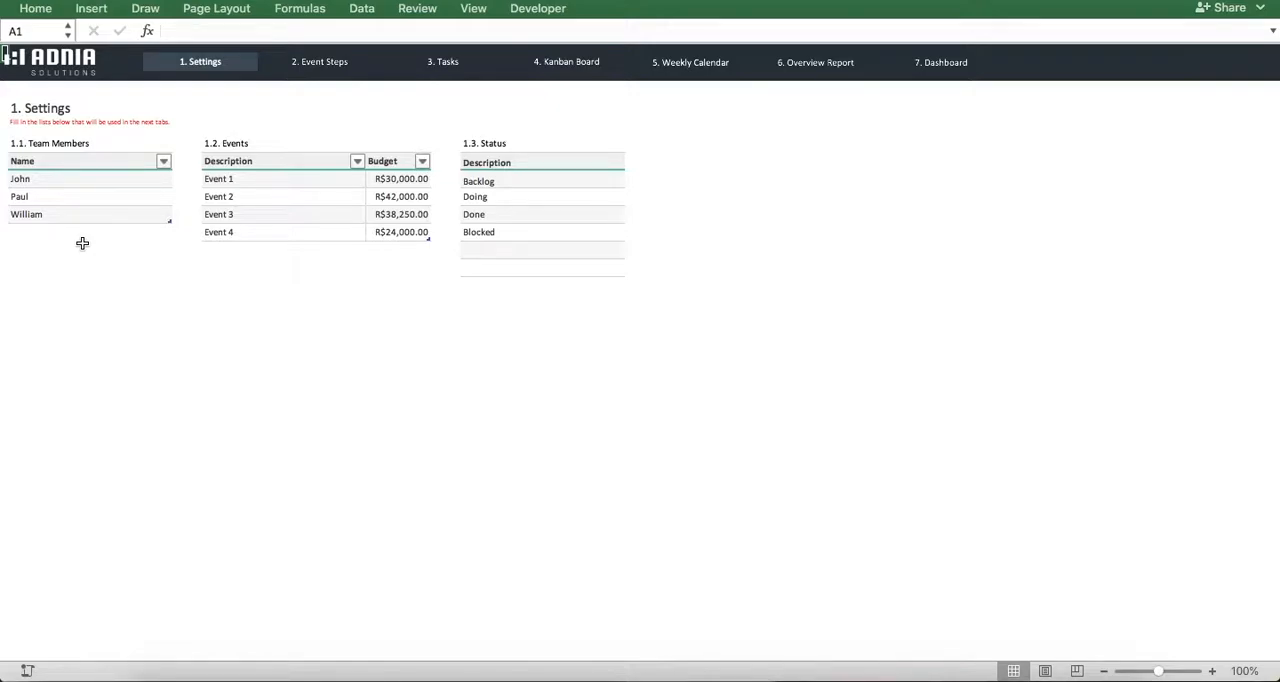
pyautogui.write('Marie')
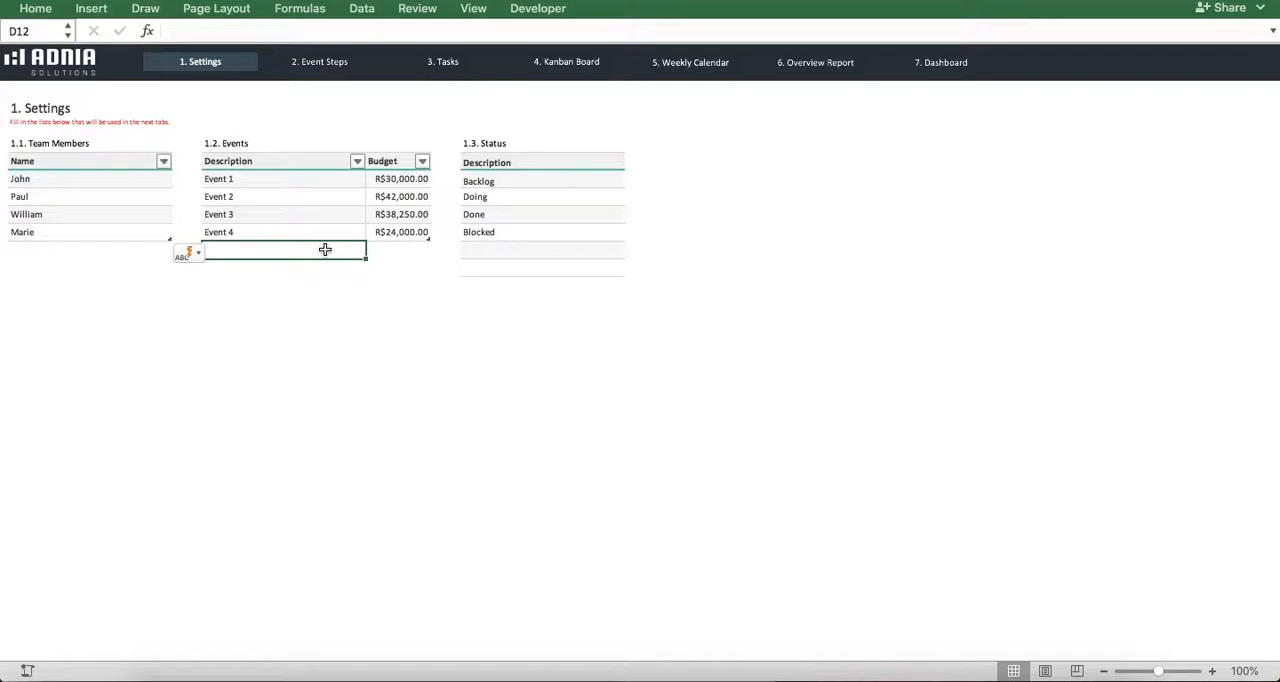
# - Add Event 5 with a budget of R$10,000.00 below Event 4
pyautogui.write('Event 5')
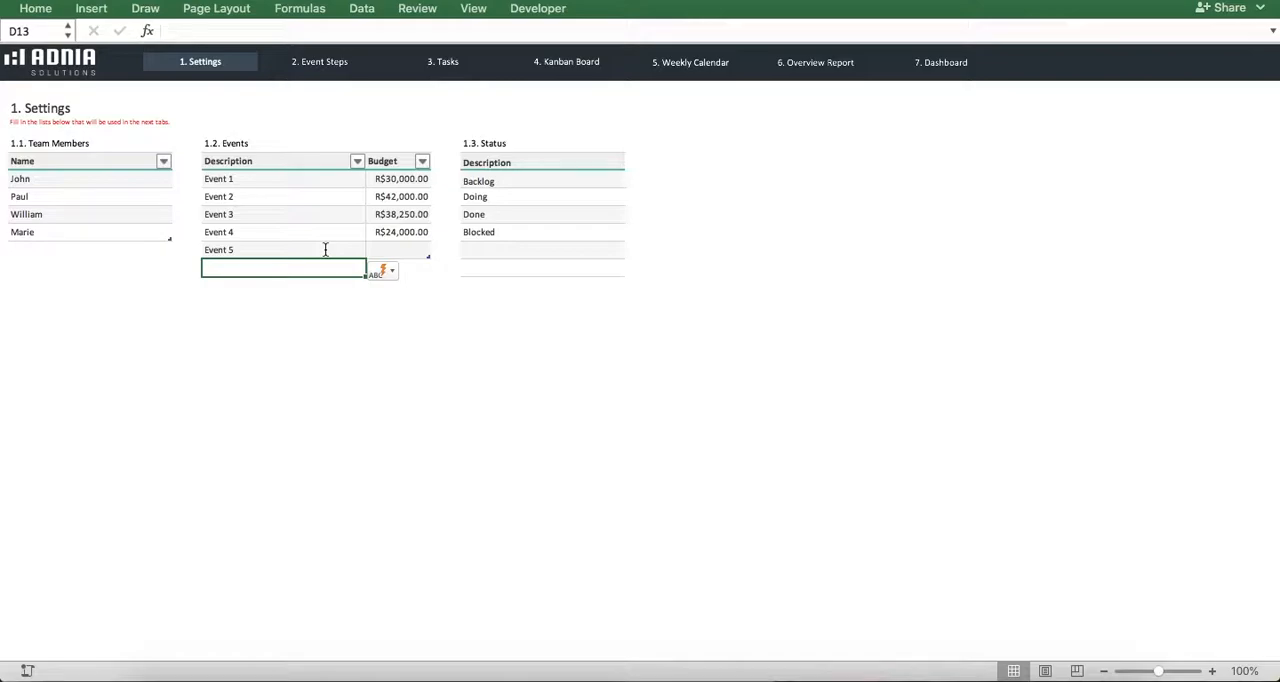
pyautogui.write('10,000.00')
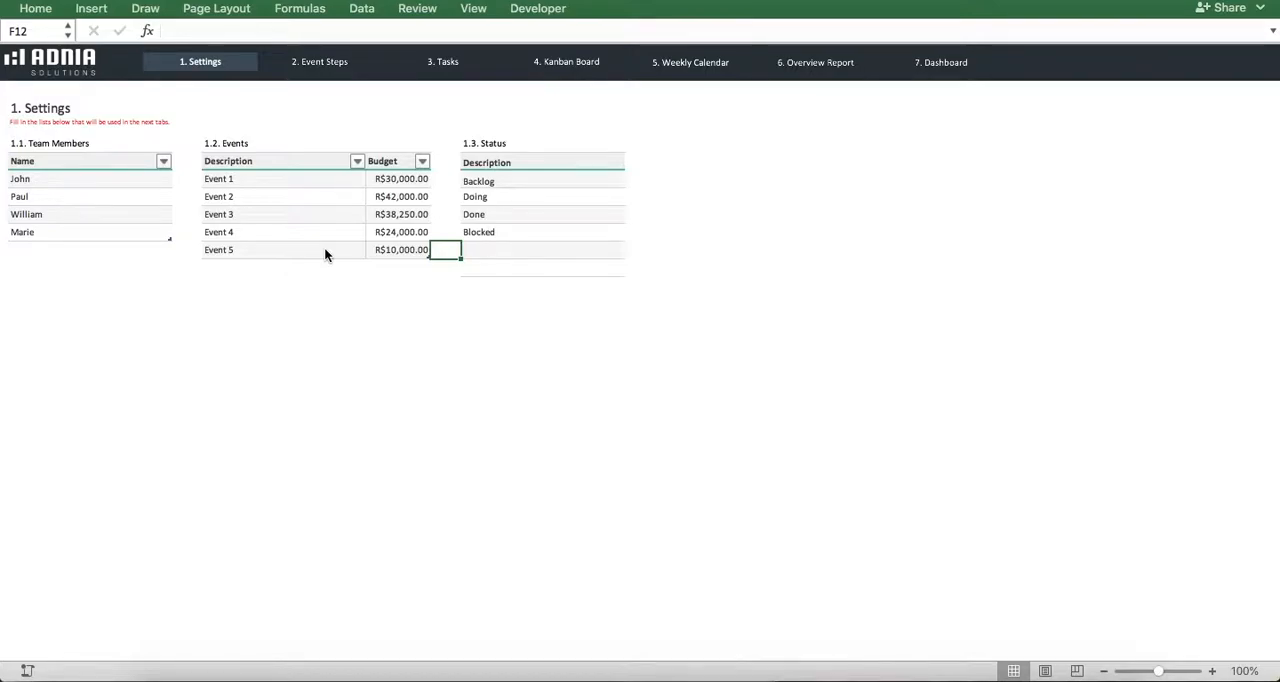
# - Switch to the Event Steps sheet listing Step 1 through Step 10
pyautogui.click(320, 62)
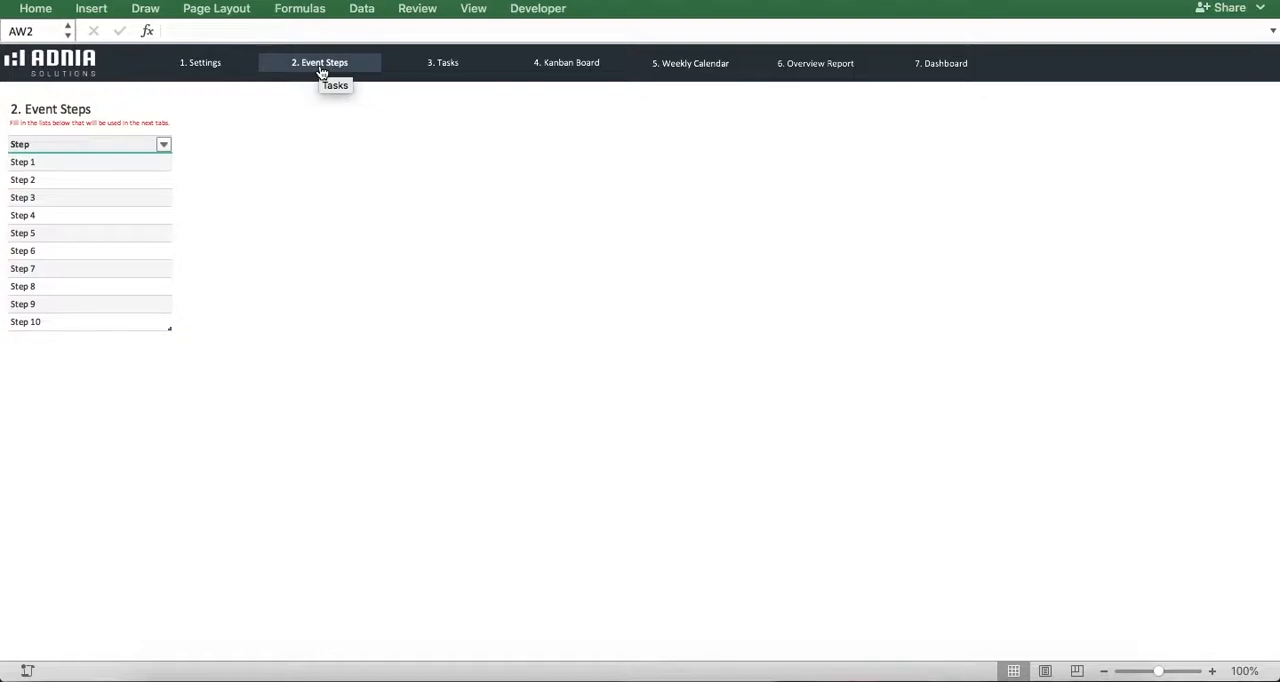
pyautogui.moveTo(409, 84)
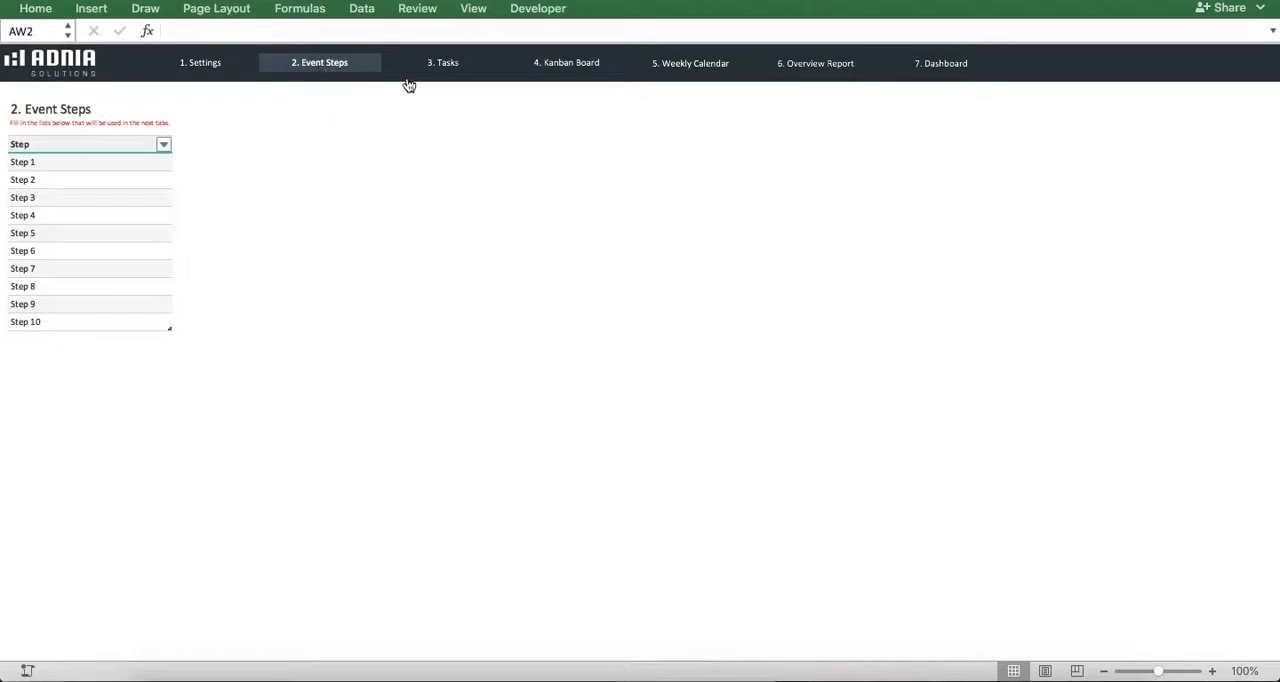
# - On the Tasks sheet, enter Task 75 with cost 2000, Wall Street, Step 7 and Event 5
pyautogui.click(444, 63)
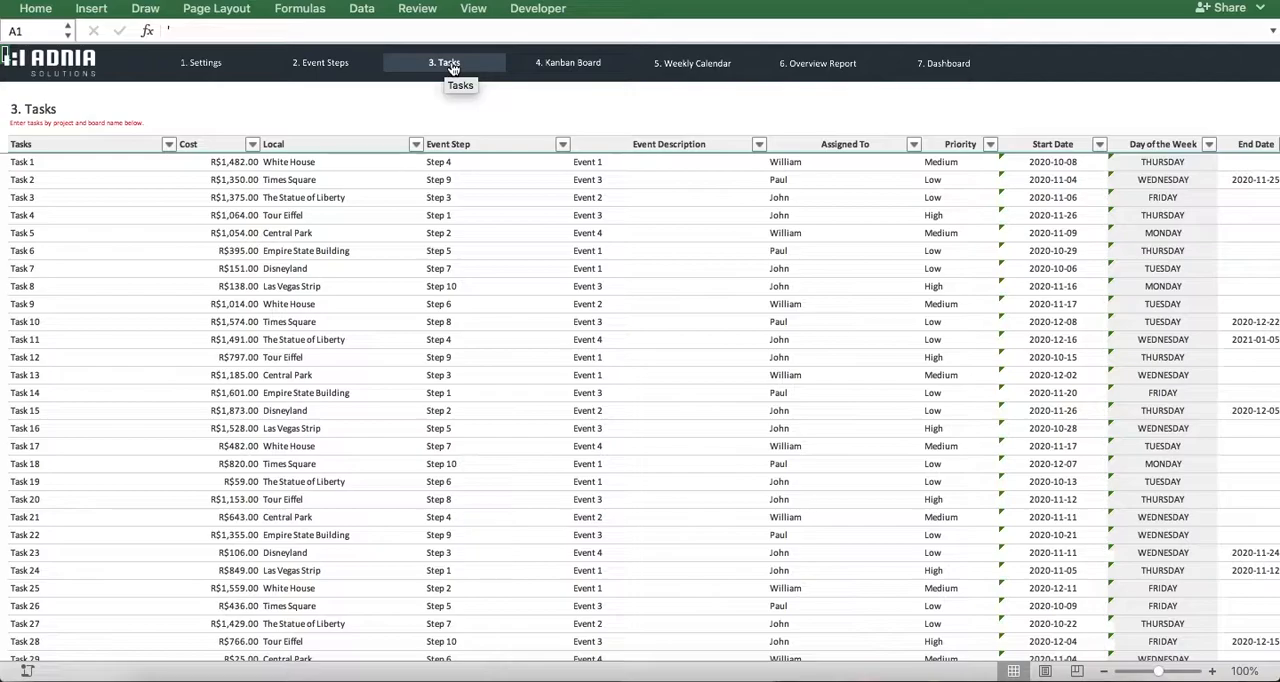
pyautogui.scroll(-3)
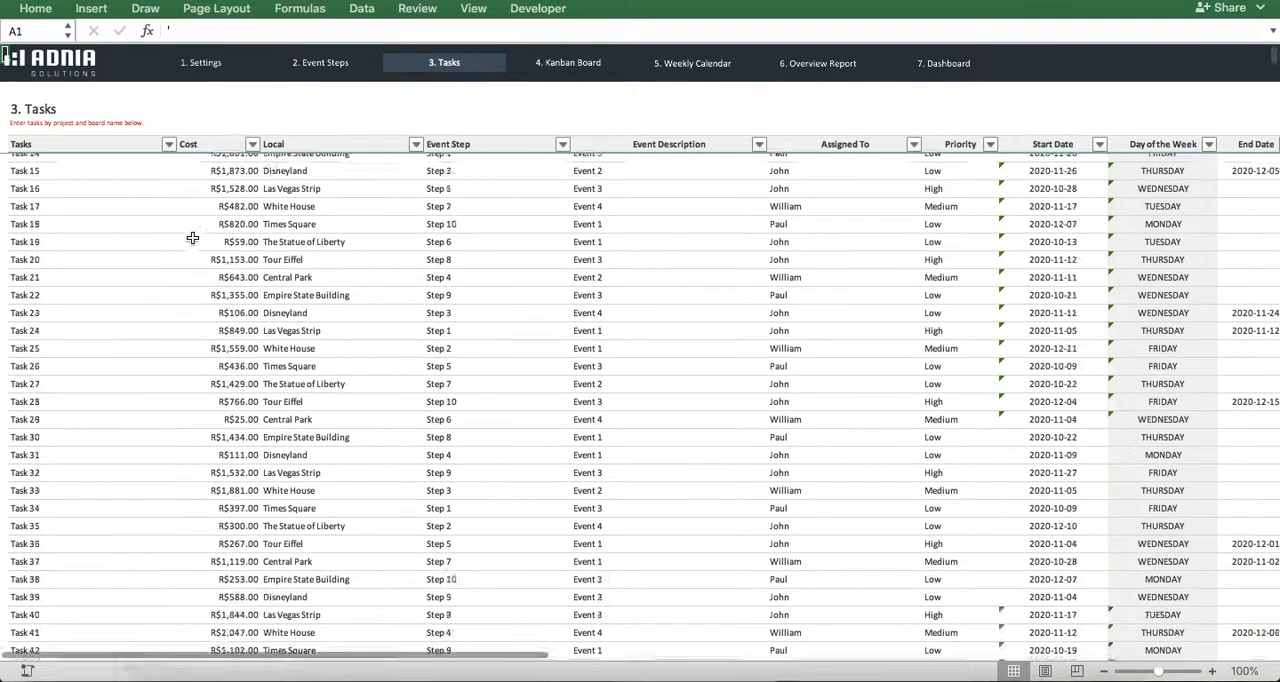
pyautogui.scroll(-3)
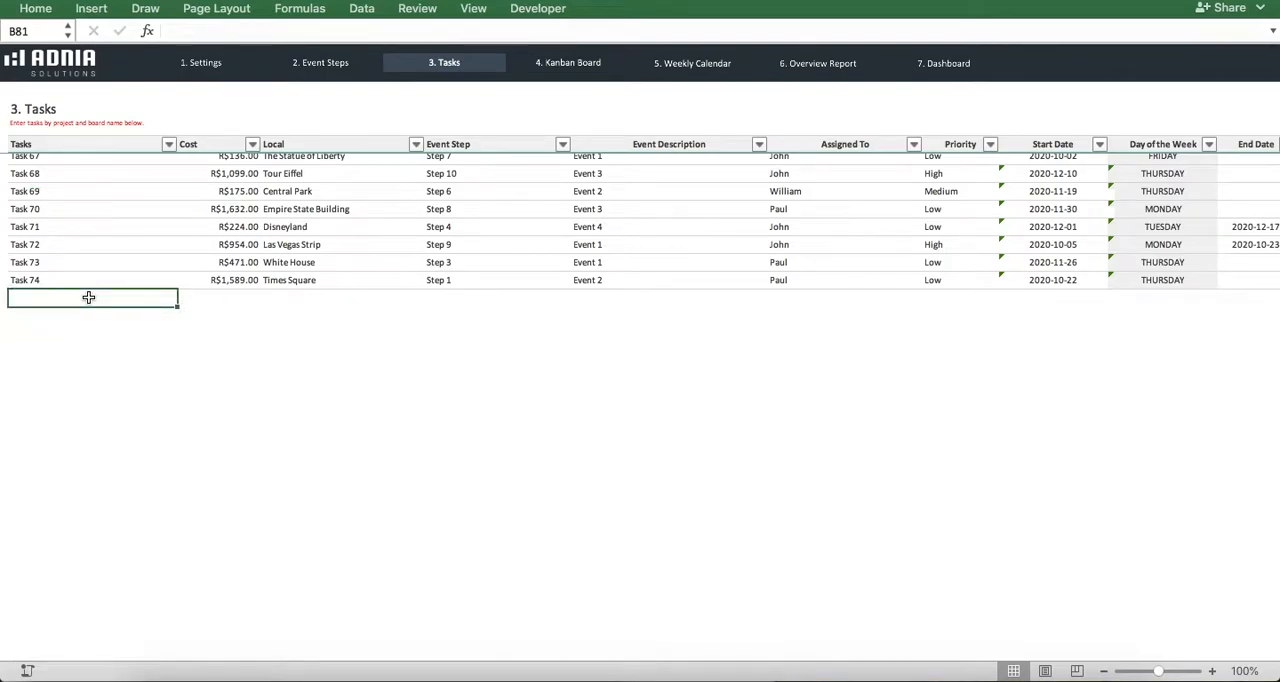
pyautogui.write('Task 75')
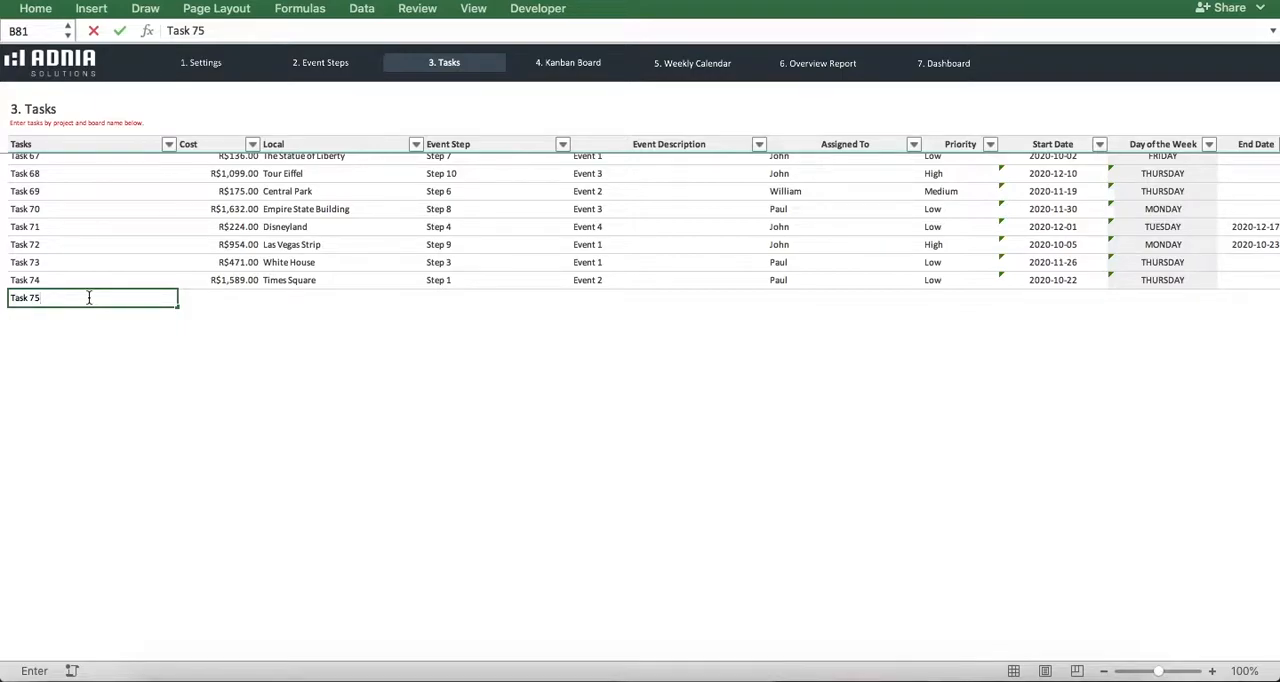
pyautogui.write('2000')
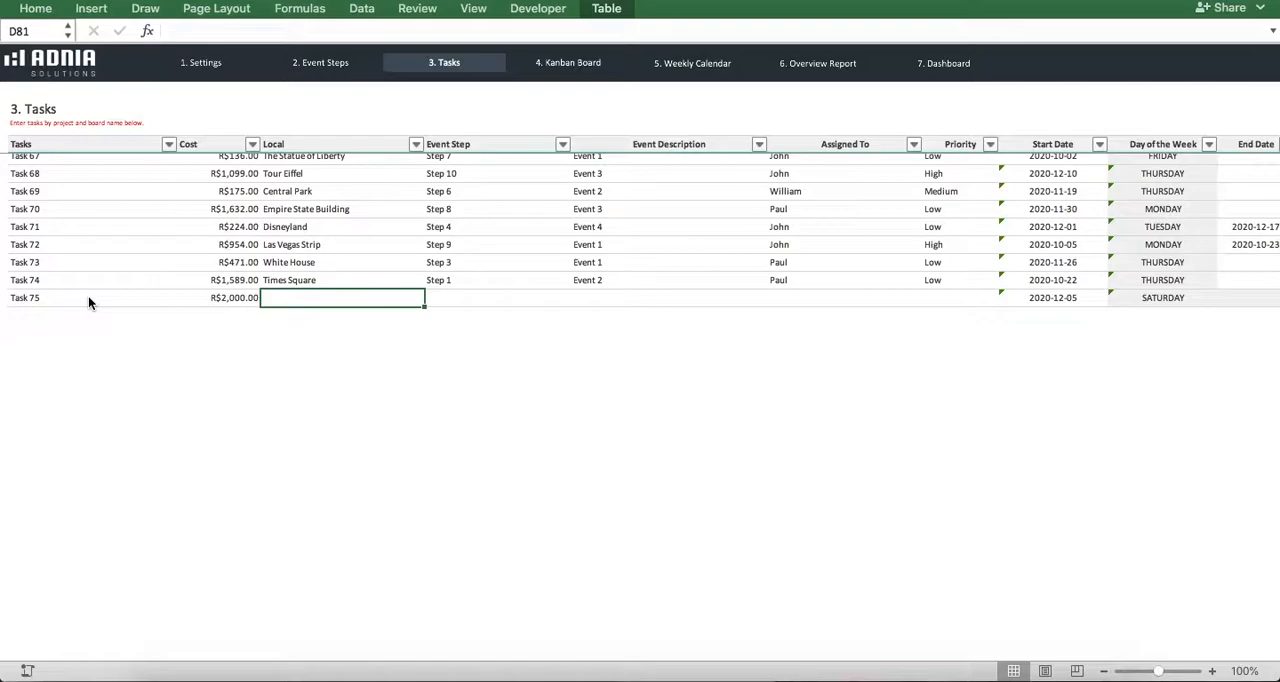
pyautogui.write('Wall Street')
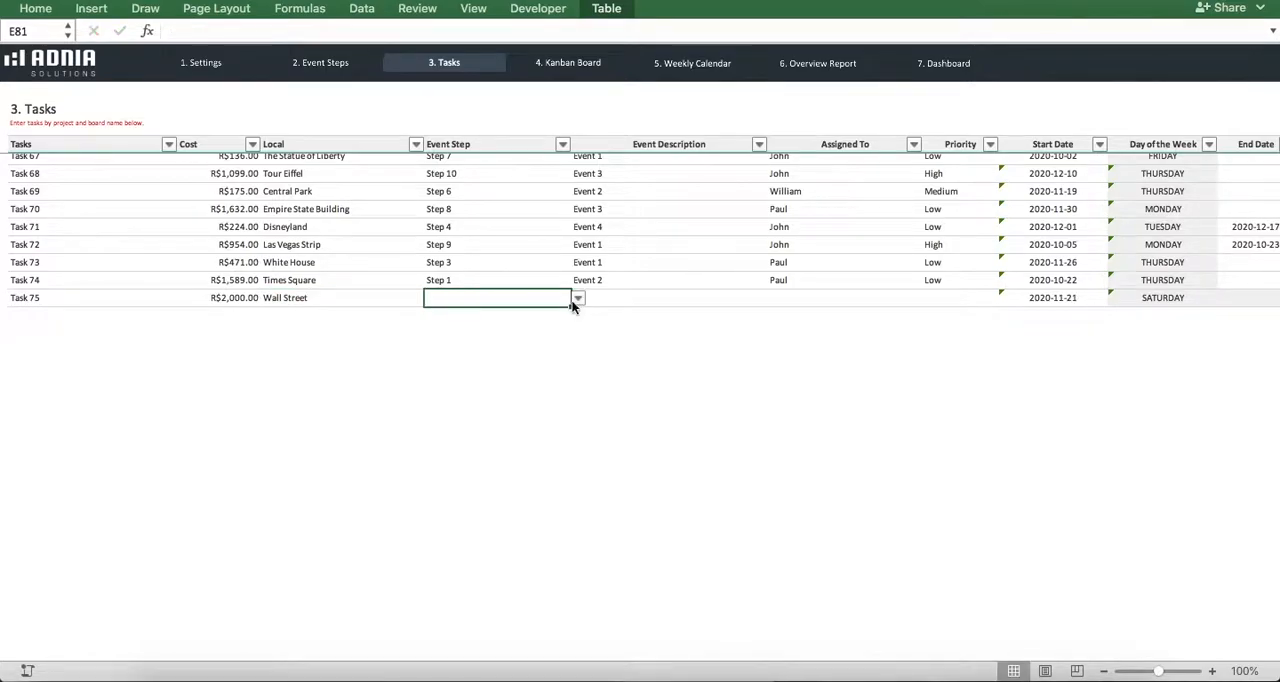
pyautogui.write('Step 7')
pyautogui.click(668, 297)
pyautogui.write('Event 5')
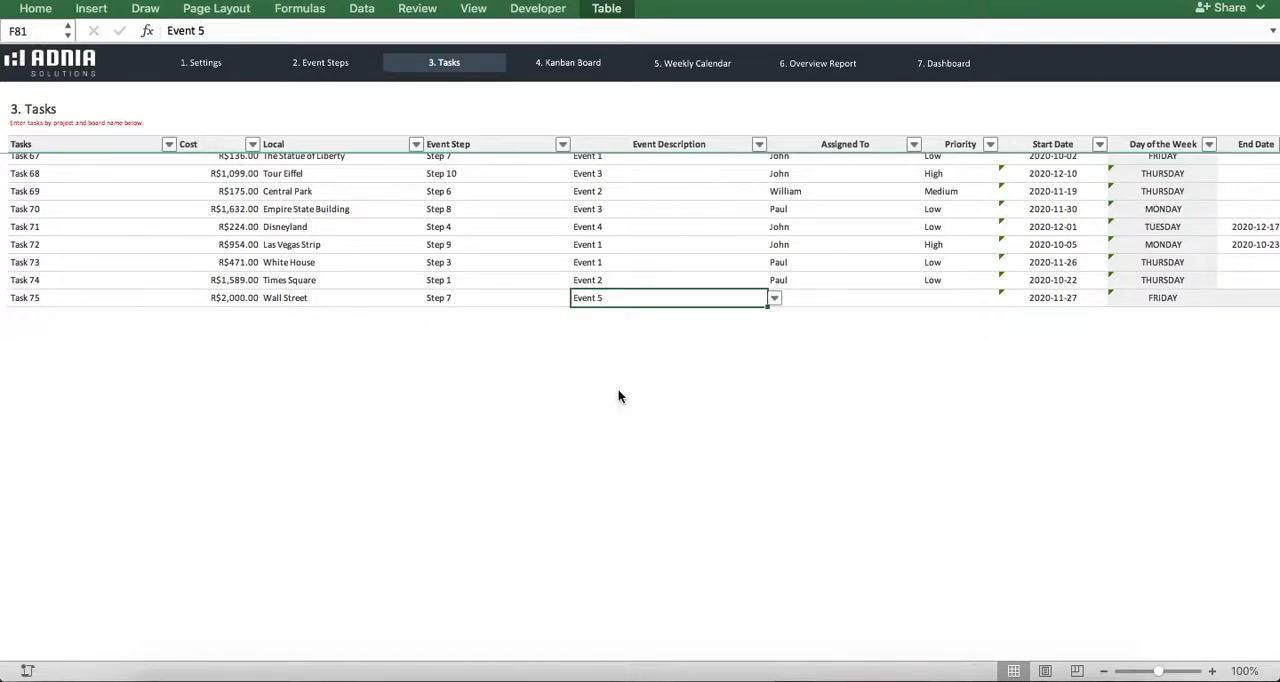
pyautogui.moveTo(820, 308)
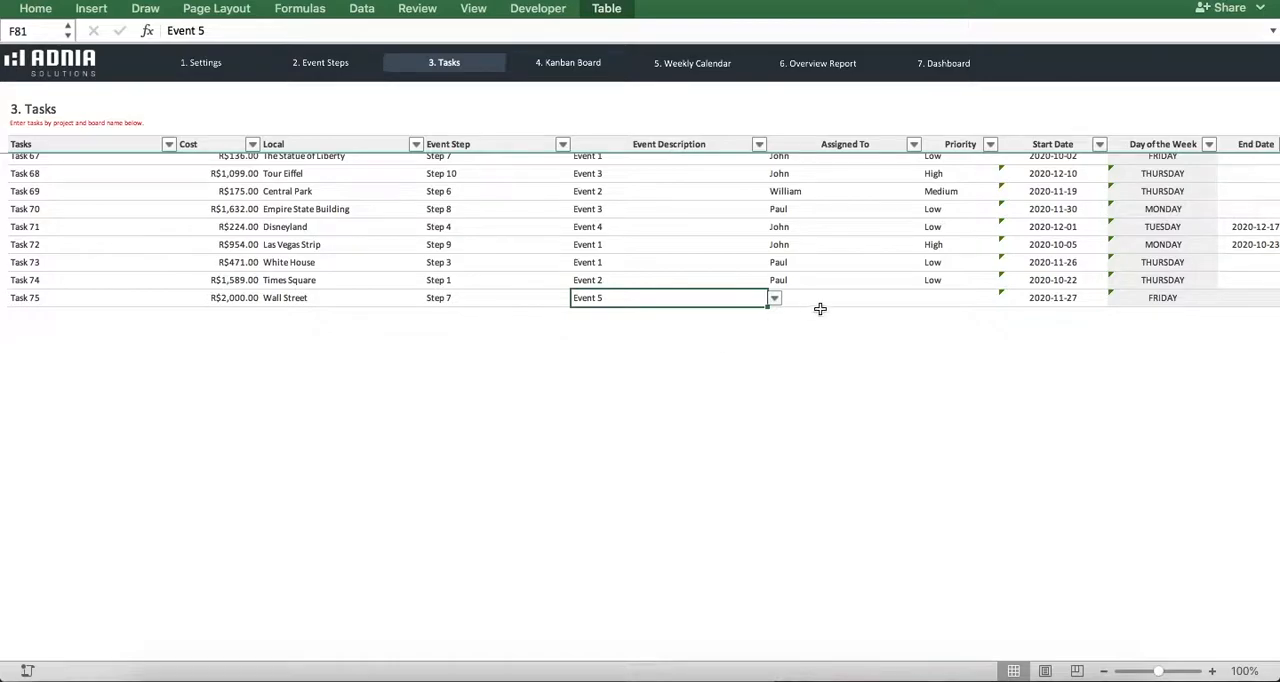
# - Assign Task 75 to Marie with High priority
pyautogui.click(845, 297)
pyautogui.write('Marie')
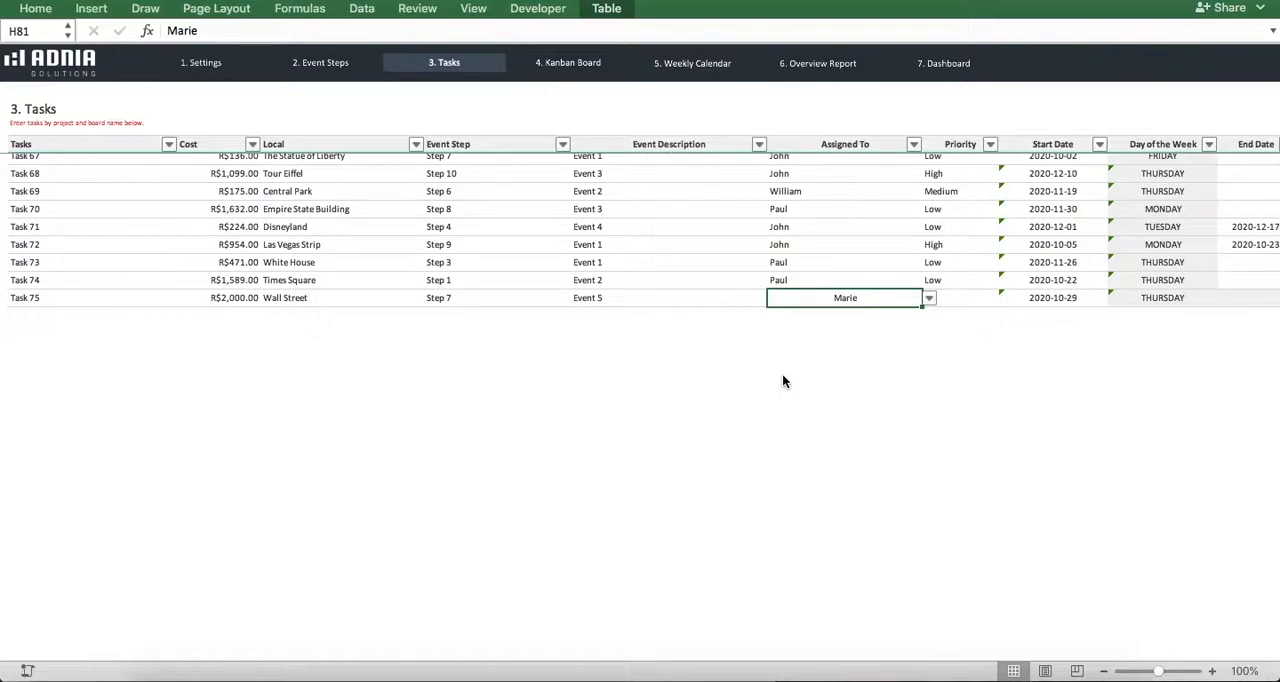
pyautogui.moveTo(944, 299)
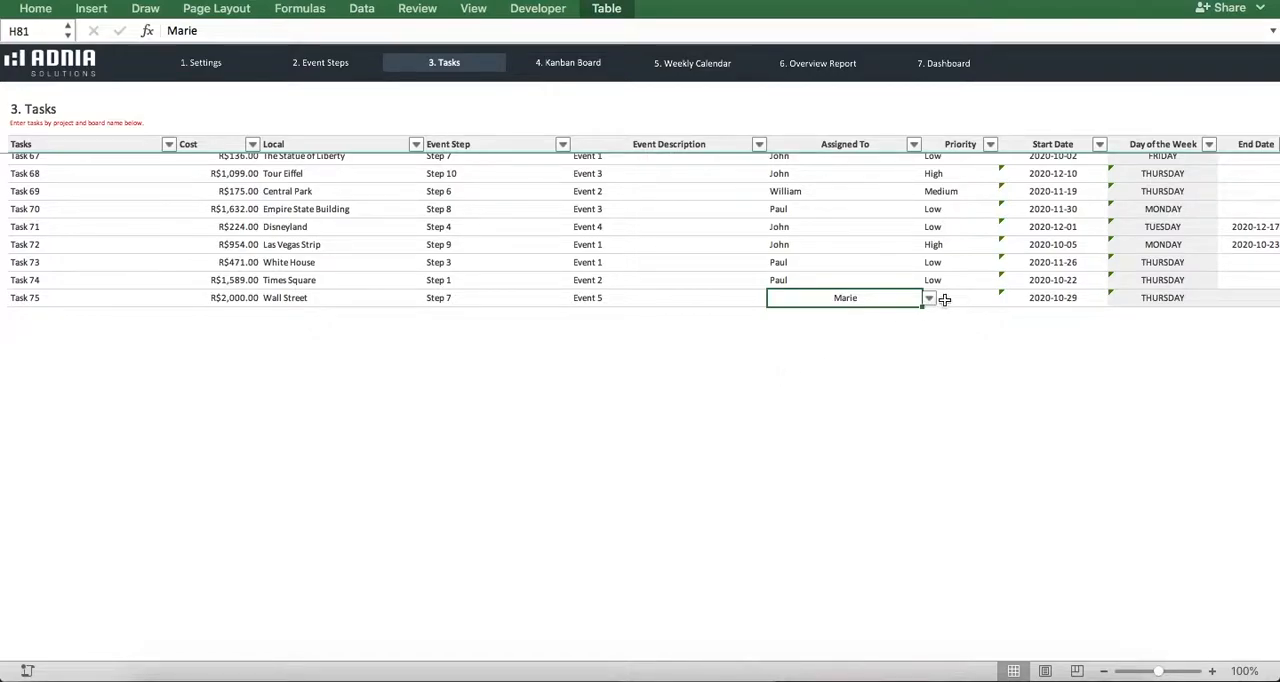
pyautogui.click(1004, 298)
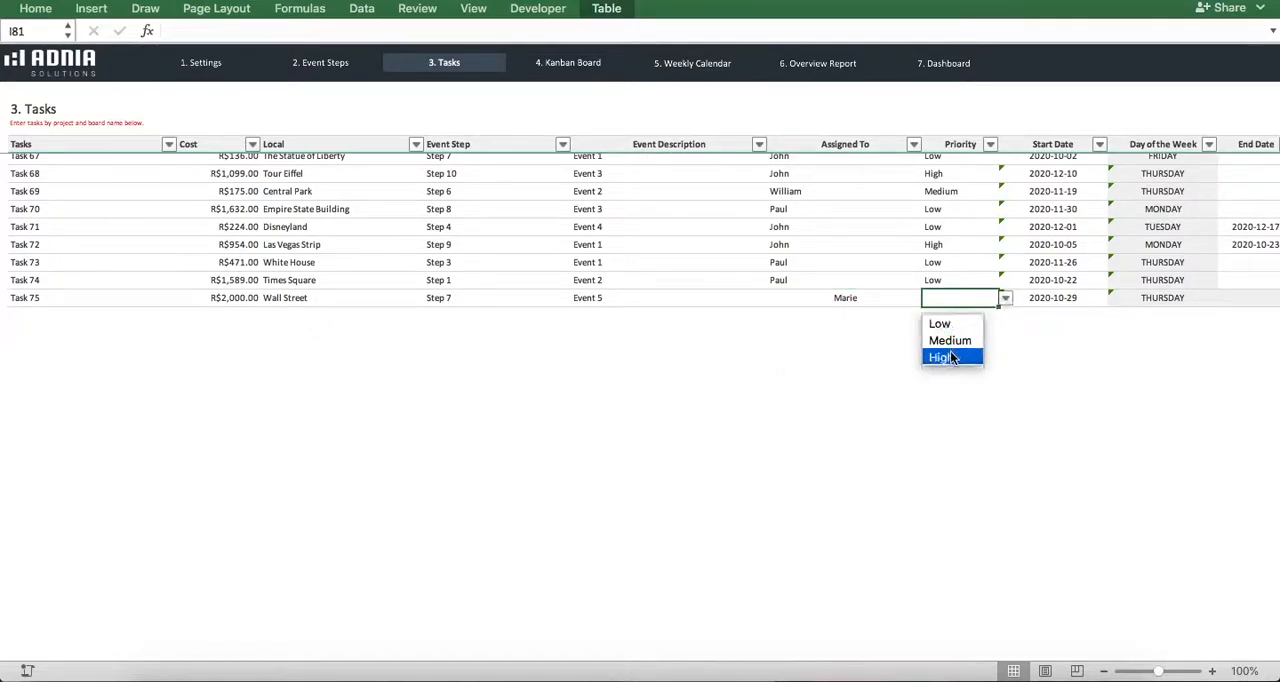
pyautogui.click(941, 357)
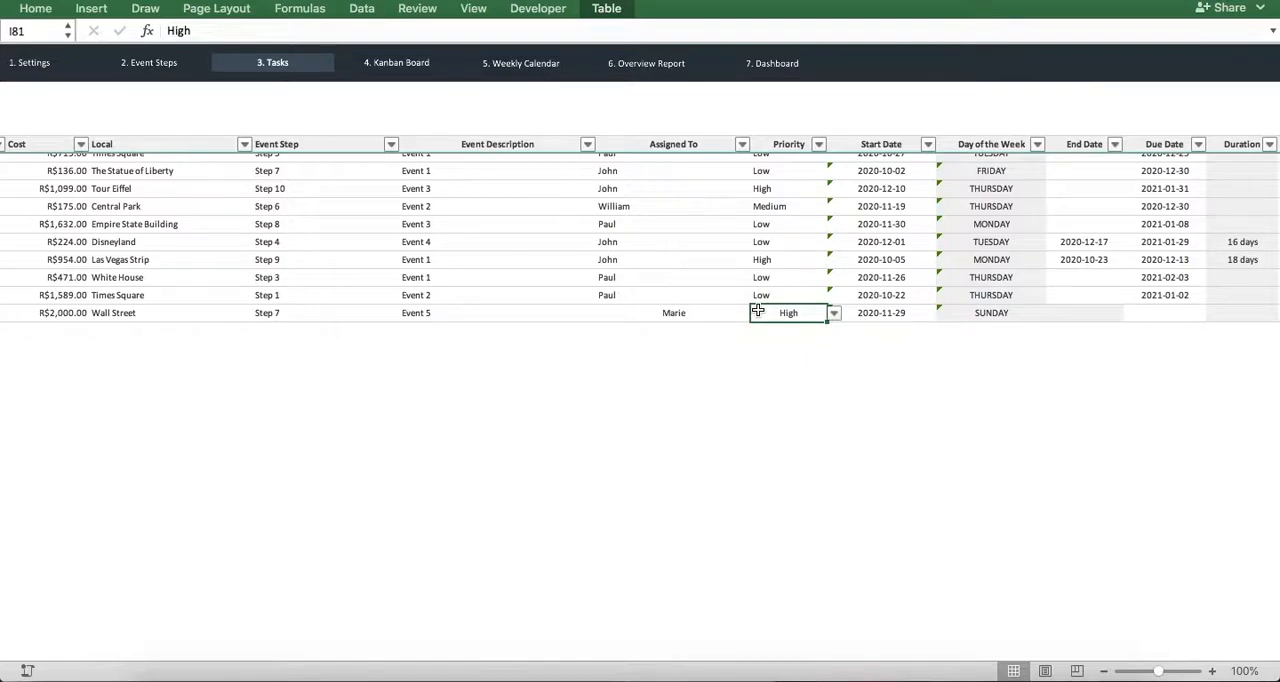
# - Give Task 75 start date 2020-11-02, due date 2020-12-01 and status Doing
pyautogui.write('2/11')
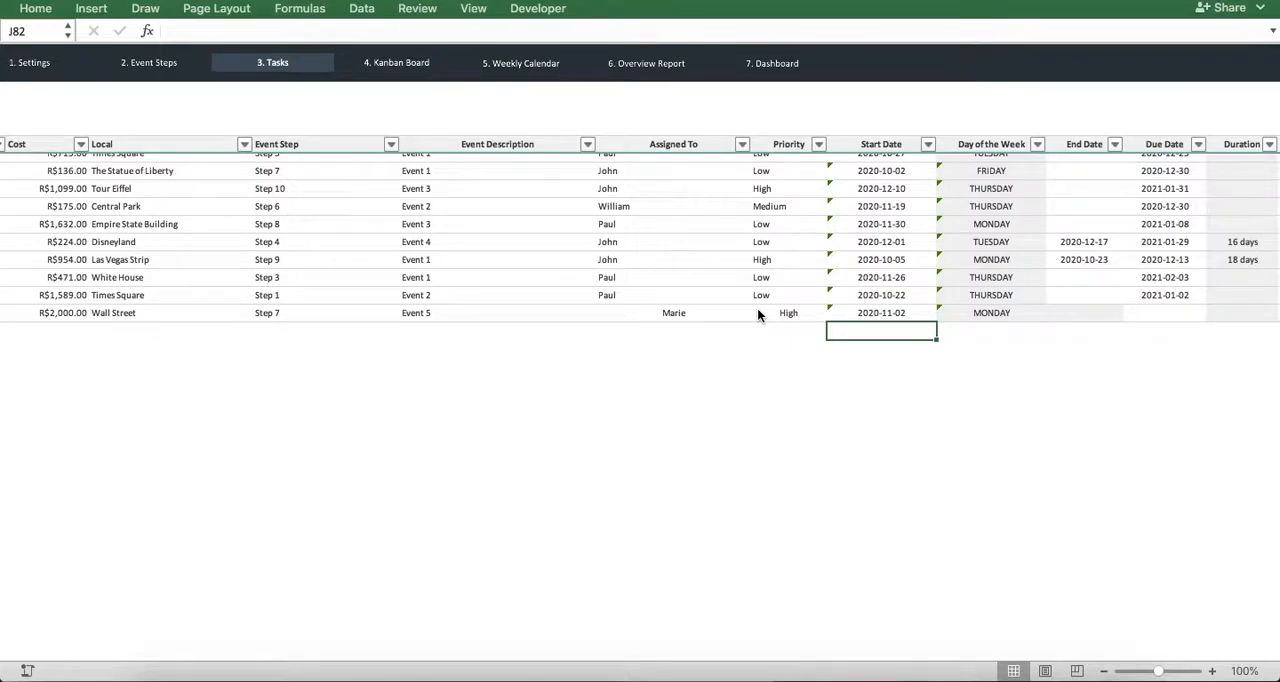
pyautogui.click(991, 312)
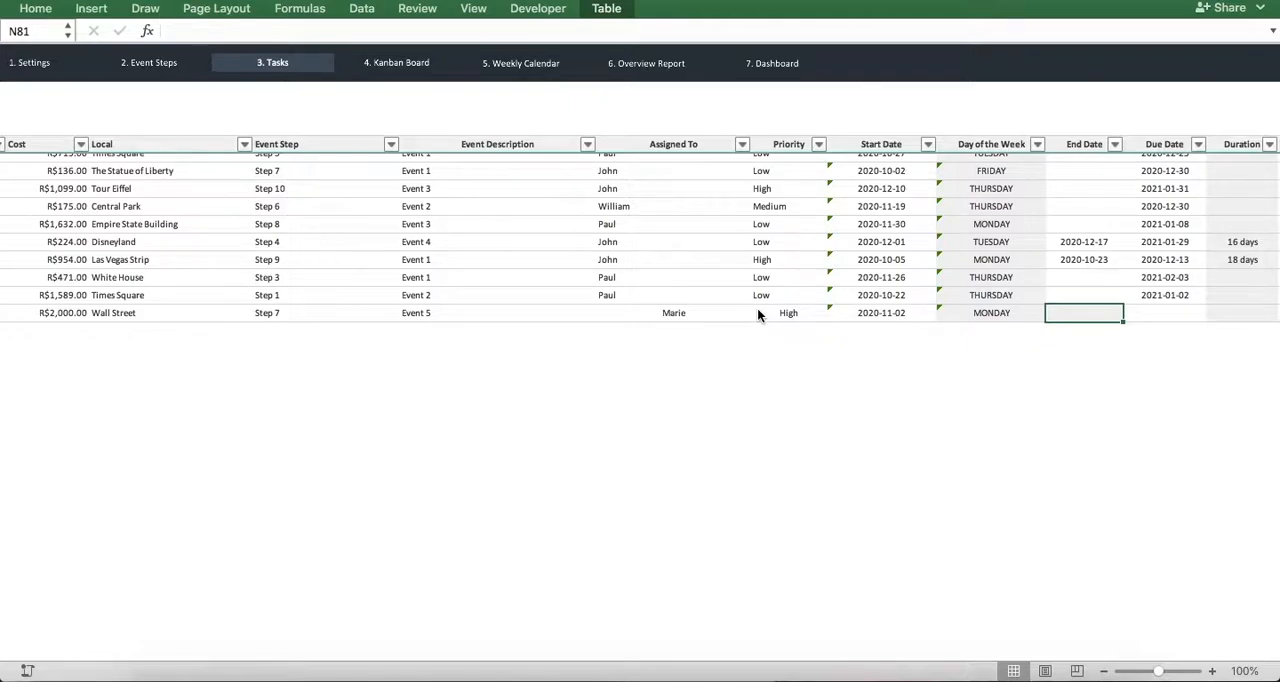
pyautogui.click(1164, 312)
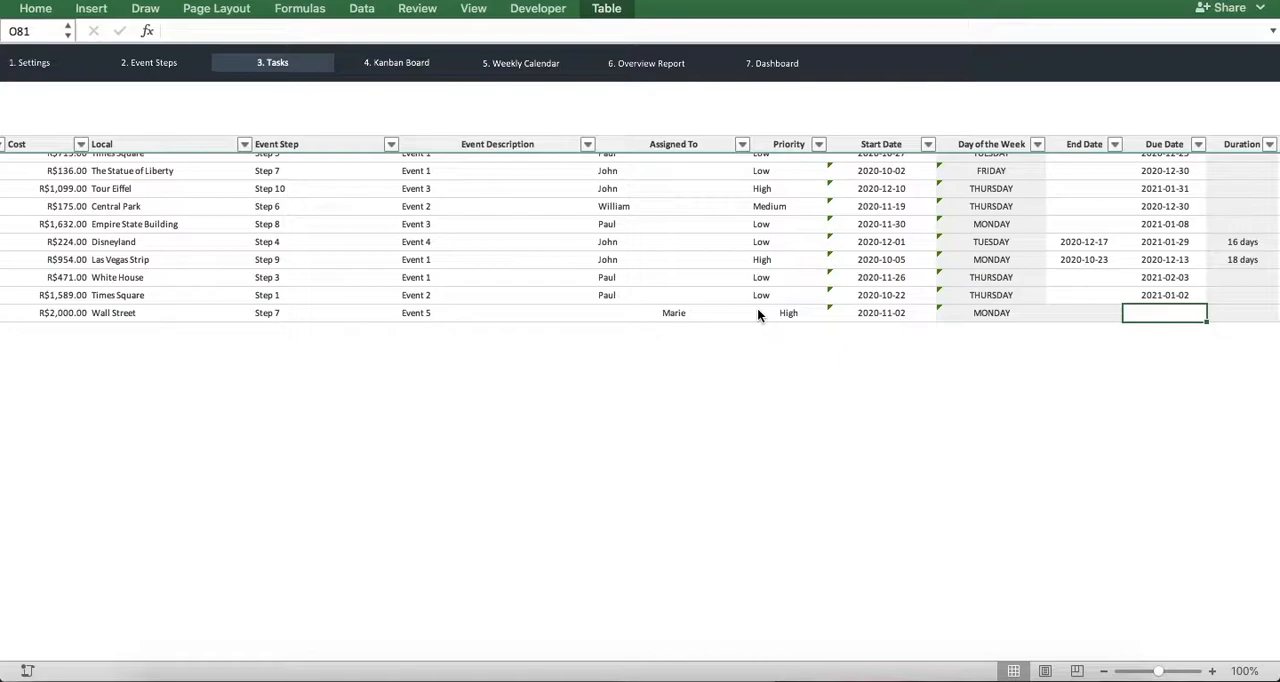
pyautogui.write('1/12/2')
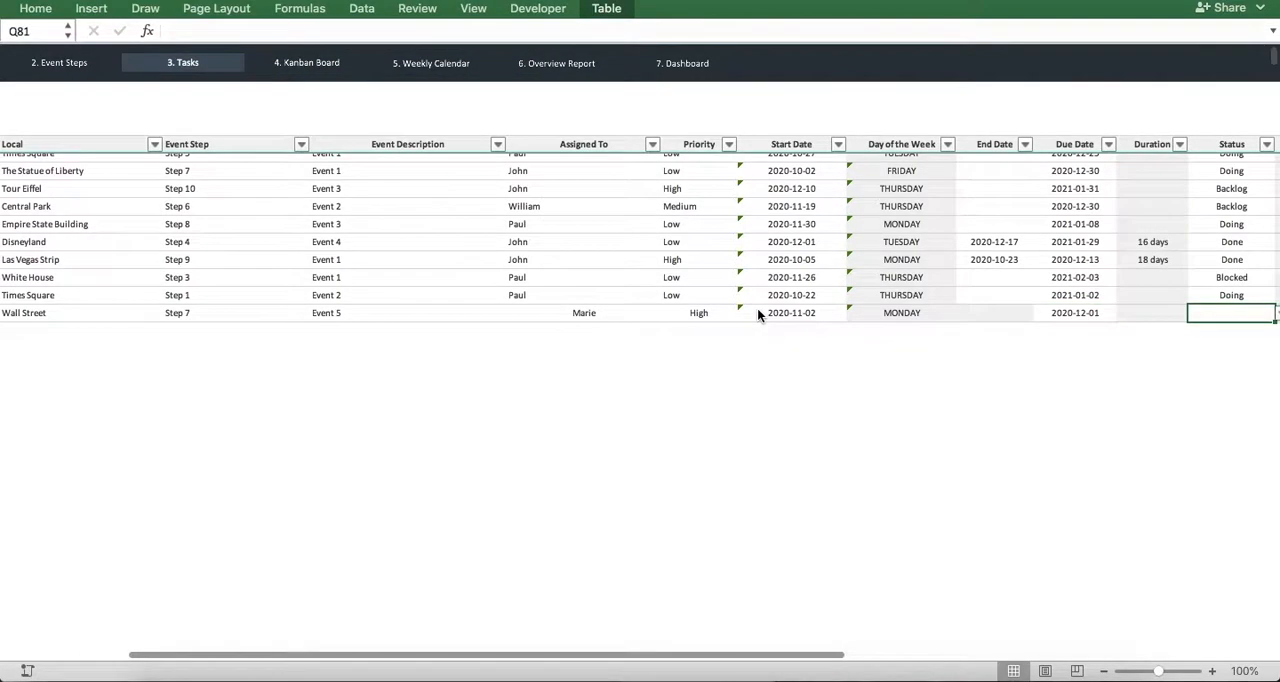
pyautogui.moveTo(971, 362)
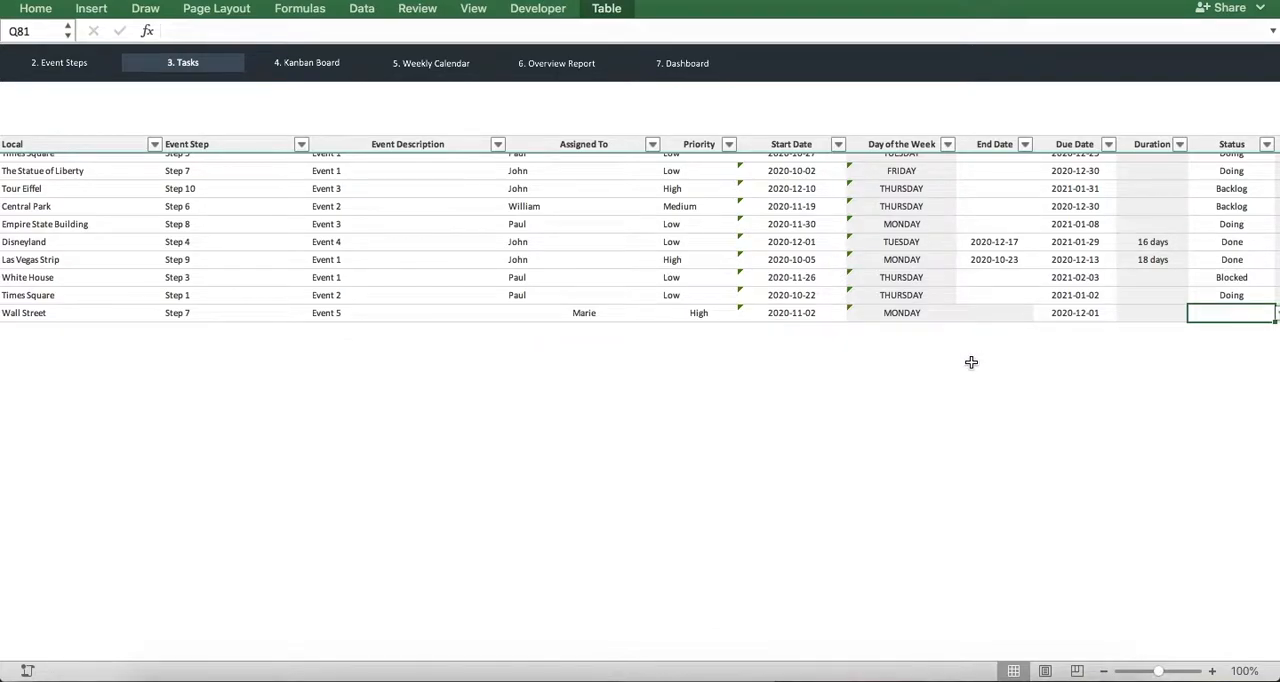
pyautogui.hscroll(3)
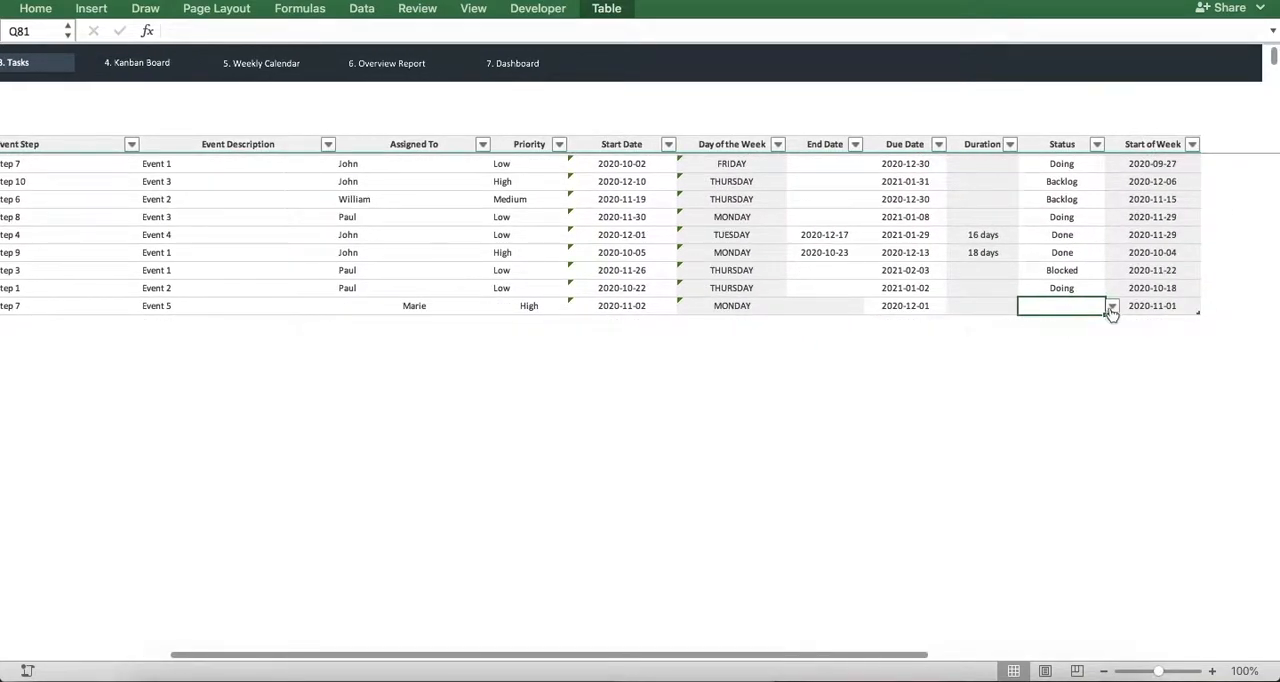
pyautogui.click(1061, 305)
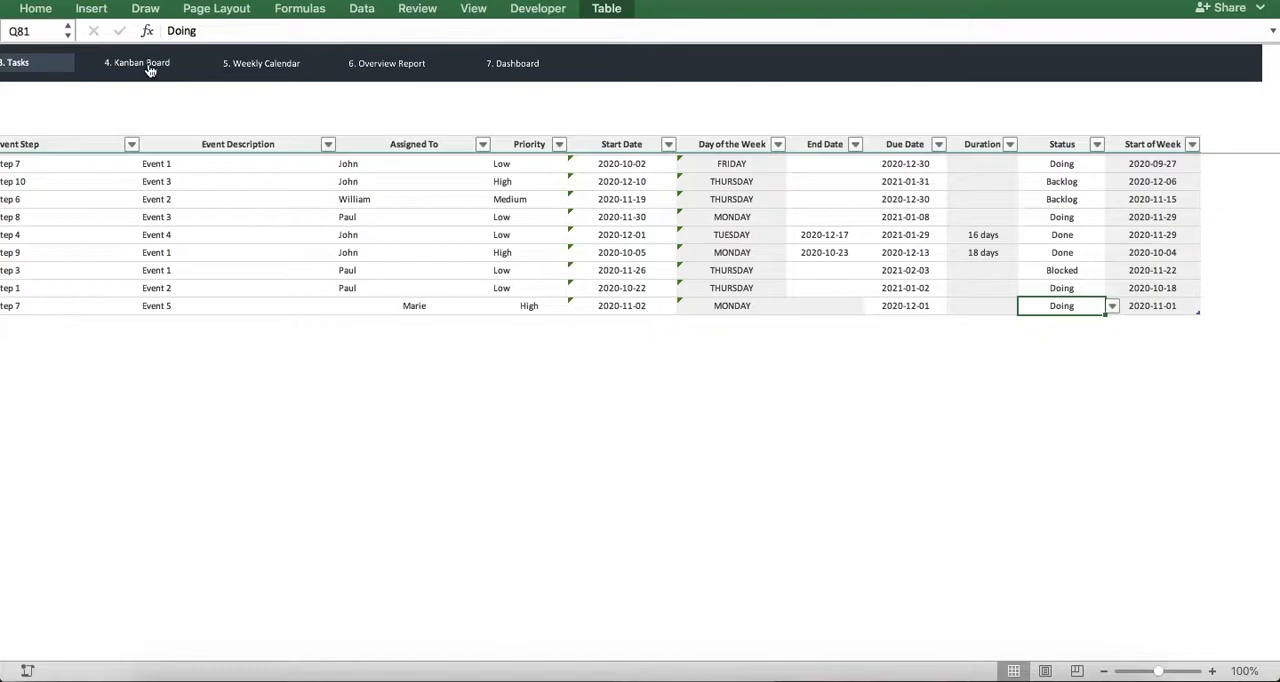
# - View the Kanban Board, then move on to the Weekly Calendar sheet
pyautogui.click(562, 63)
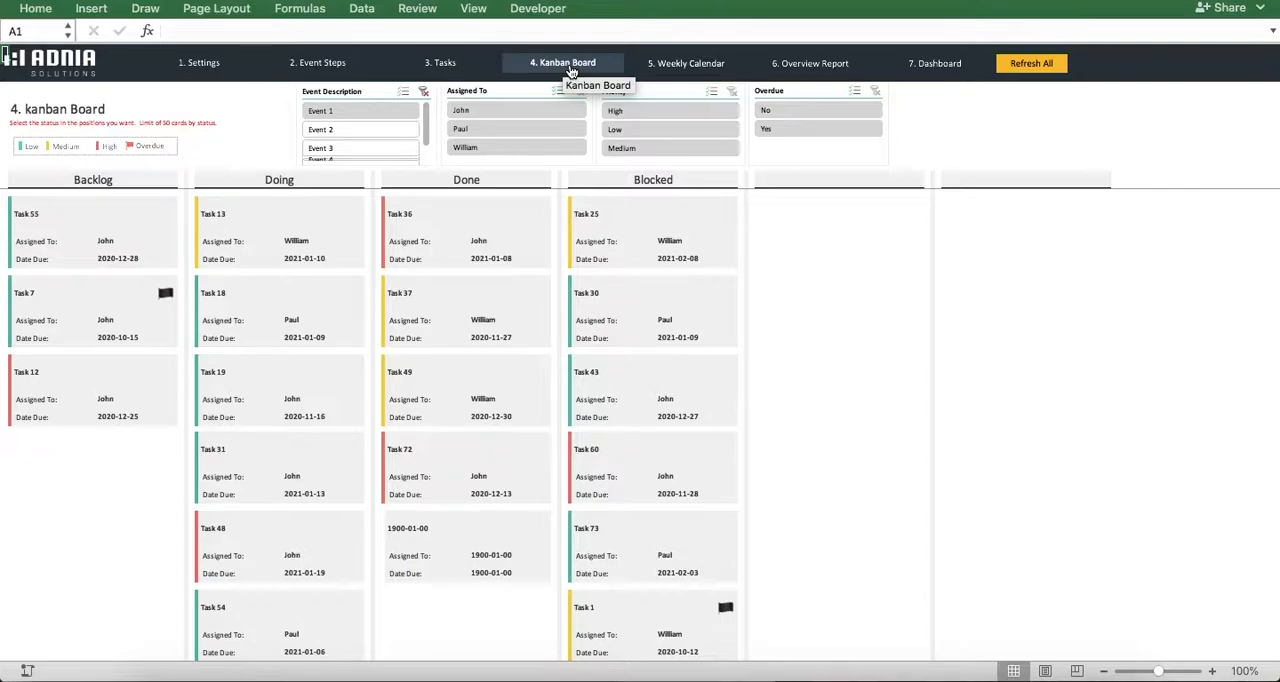
pyautogui.moveTo(583, 71)
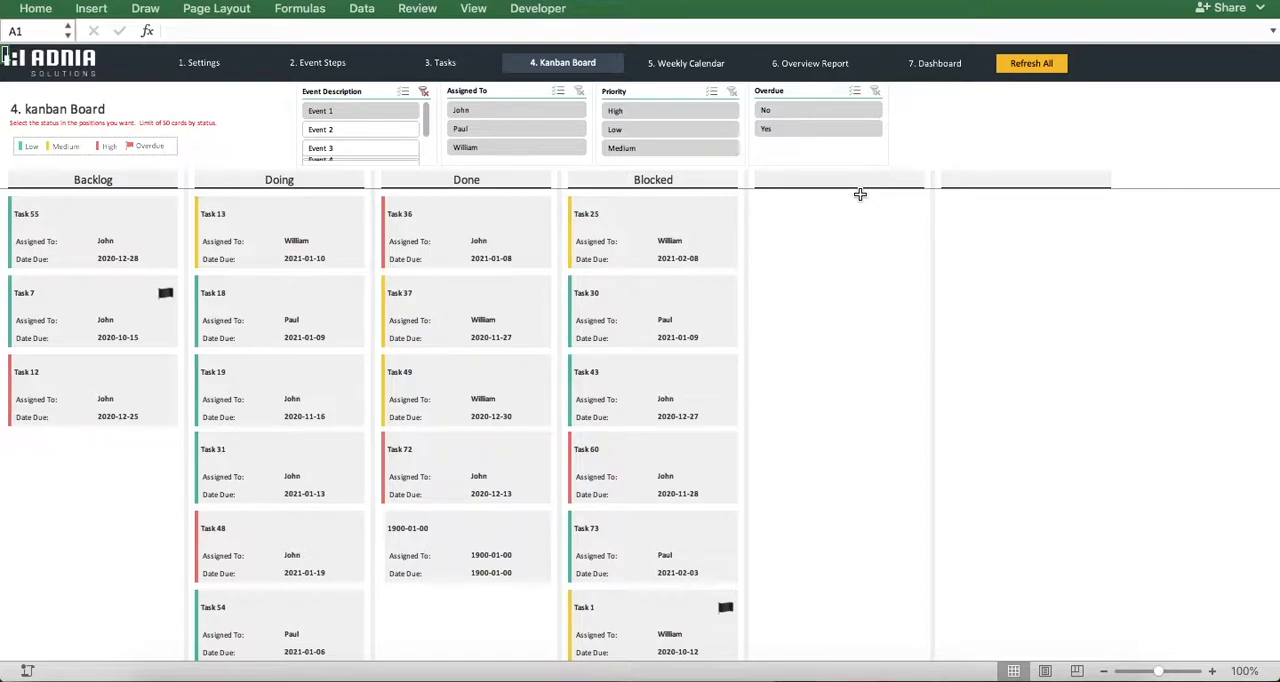
pyautogui.moveTo(647, 216)
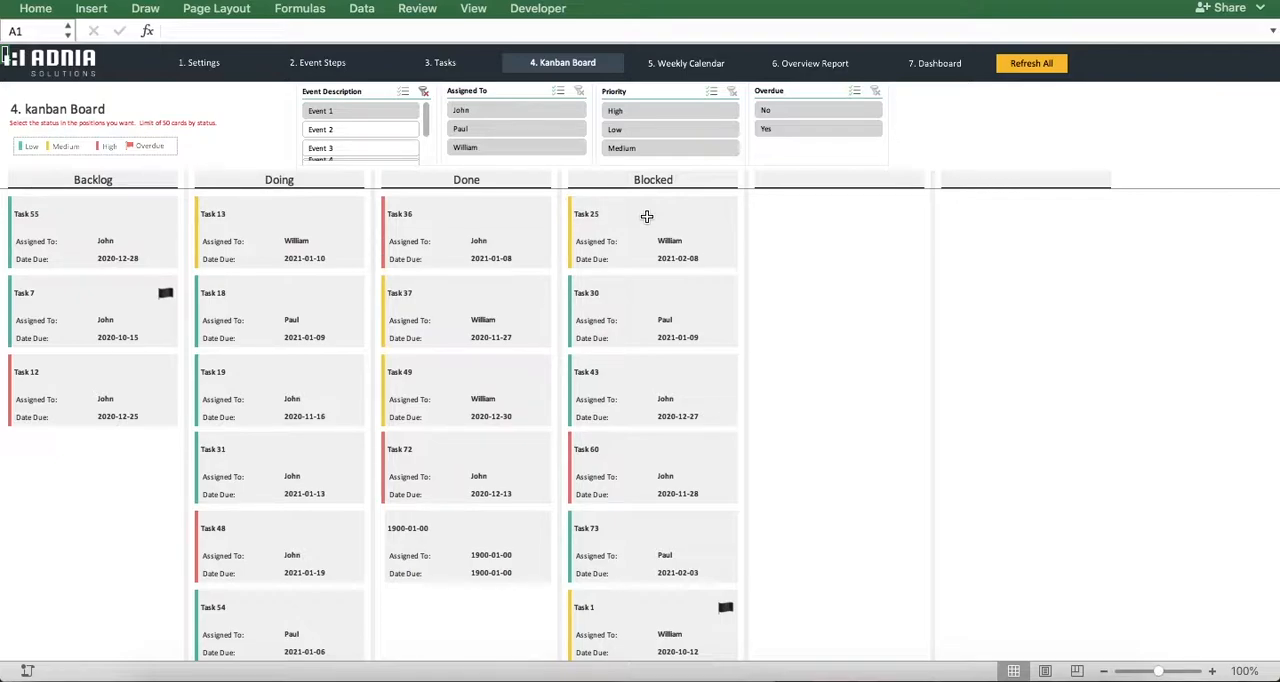
pyautogui.moveTo(398, 308)
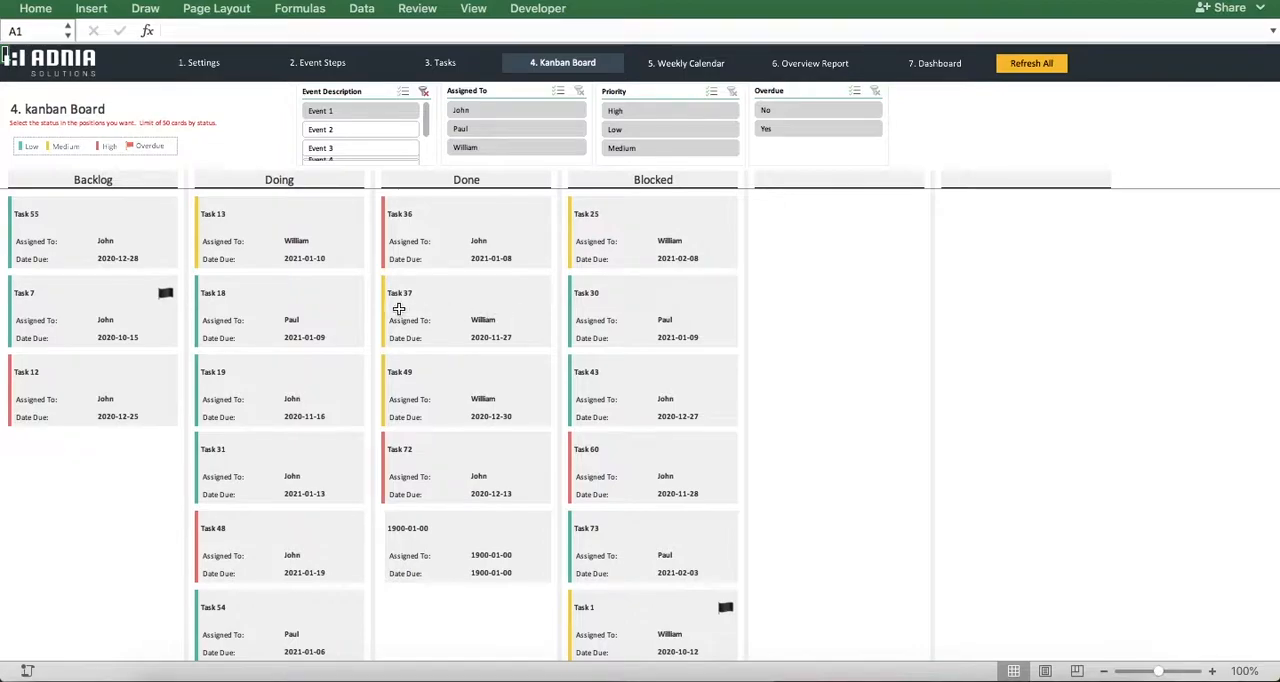
pyautogui.moveTo(207, 263)
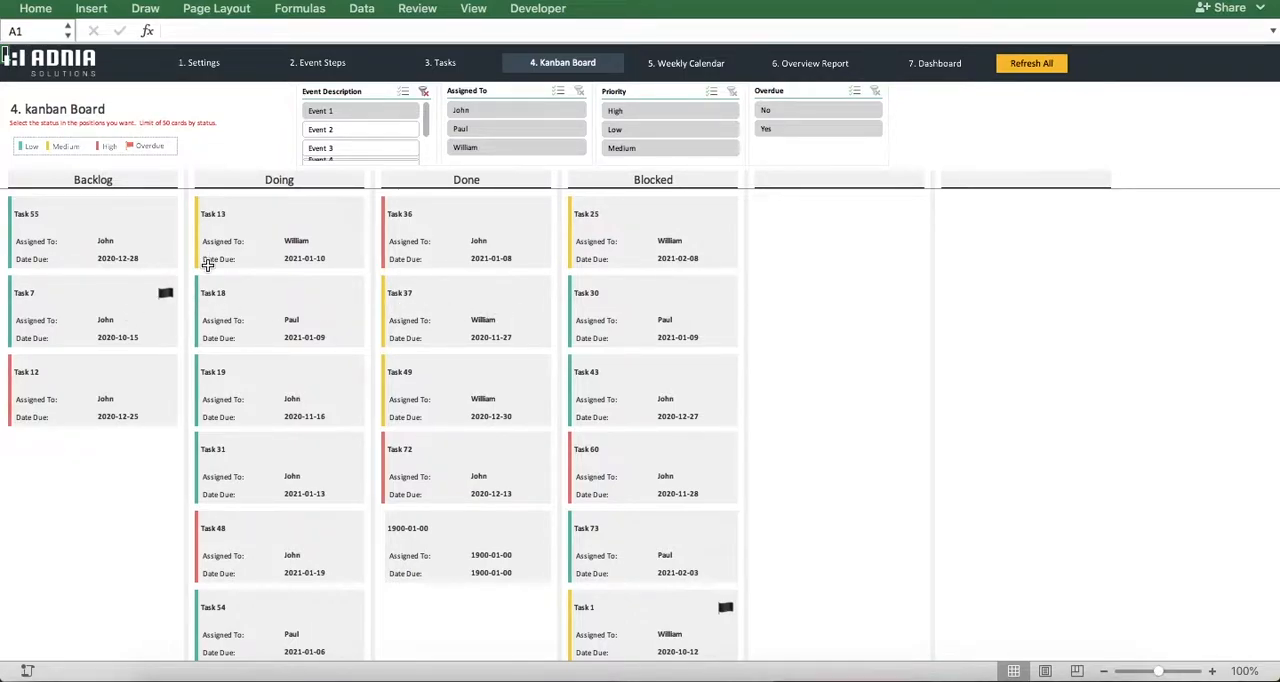
pyautogui.moveTo(308, 178)
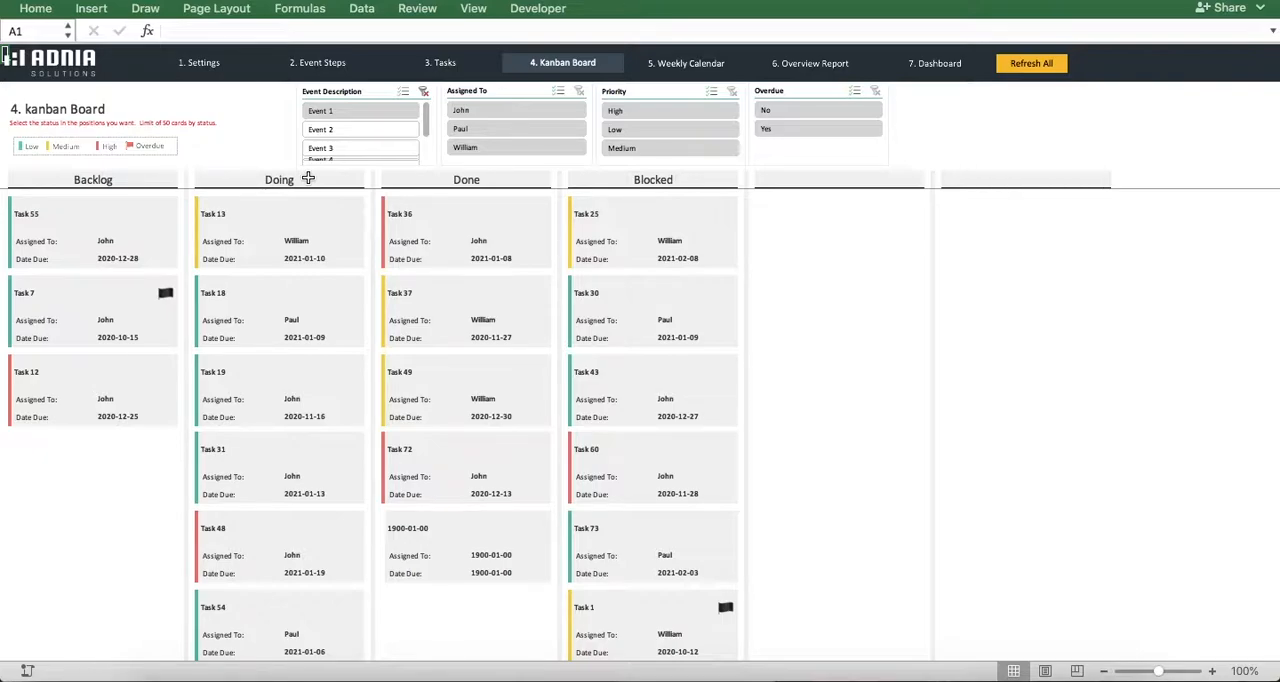
pyautogui.moveTo(358, 181)
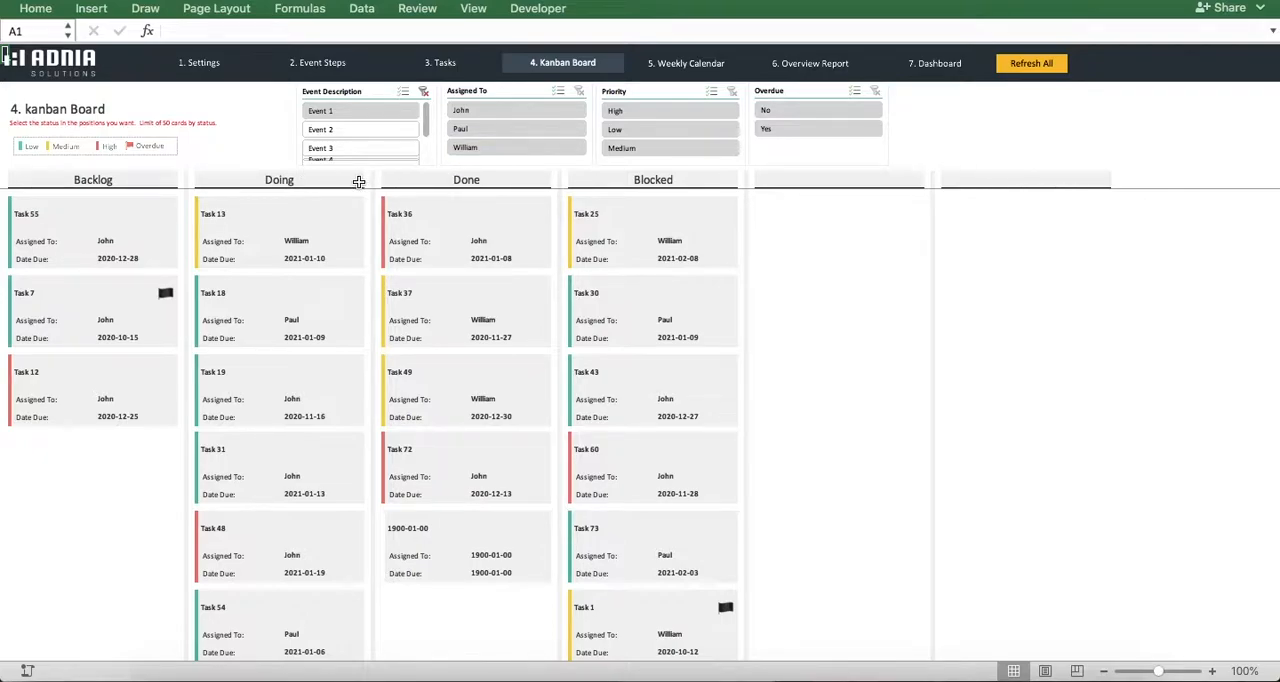
pyautogui.moveTo(642, 48)
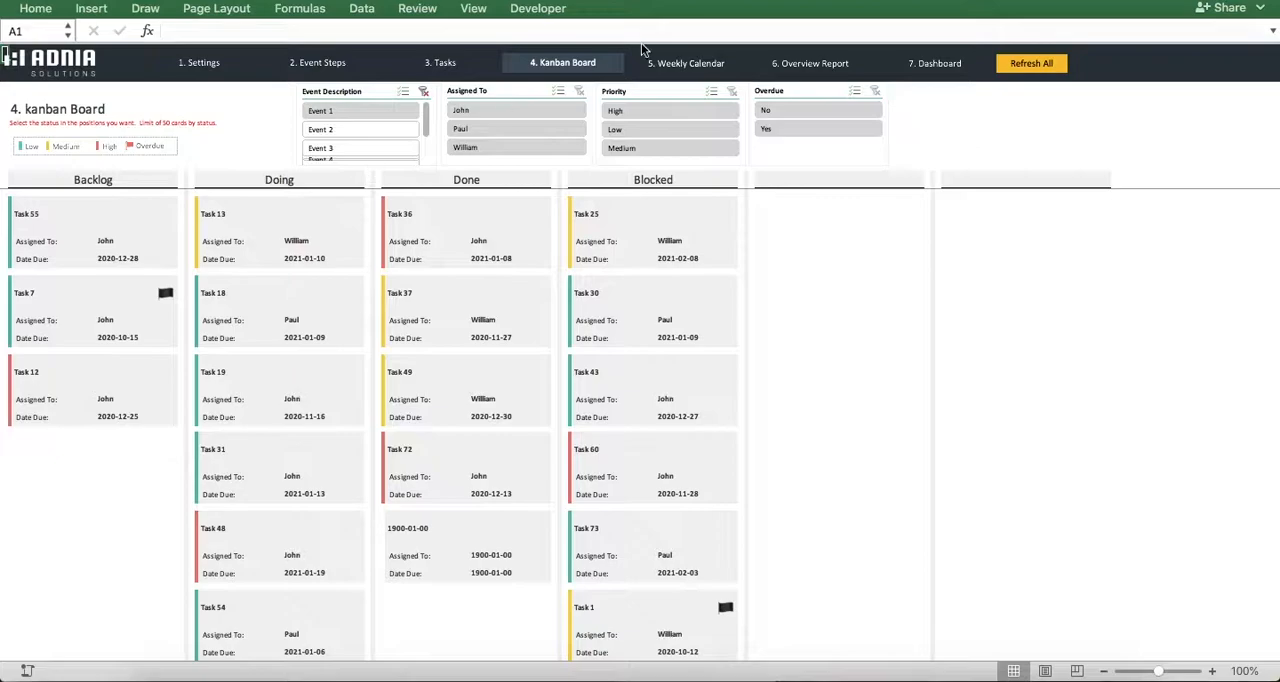
pyautogui.click(689, 63)
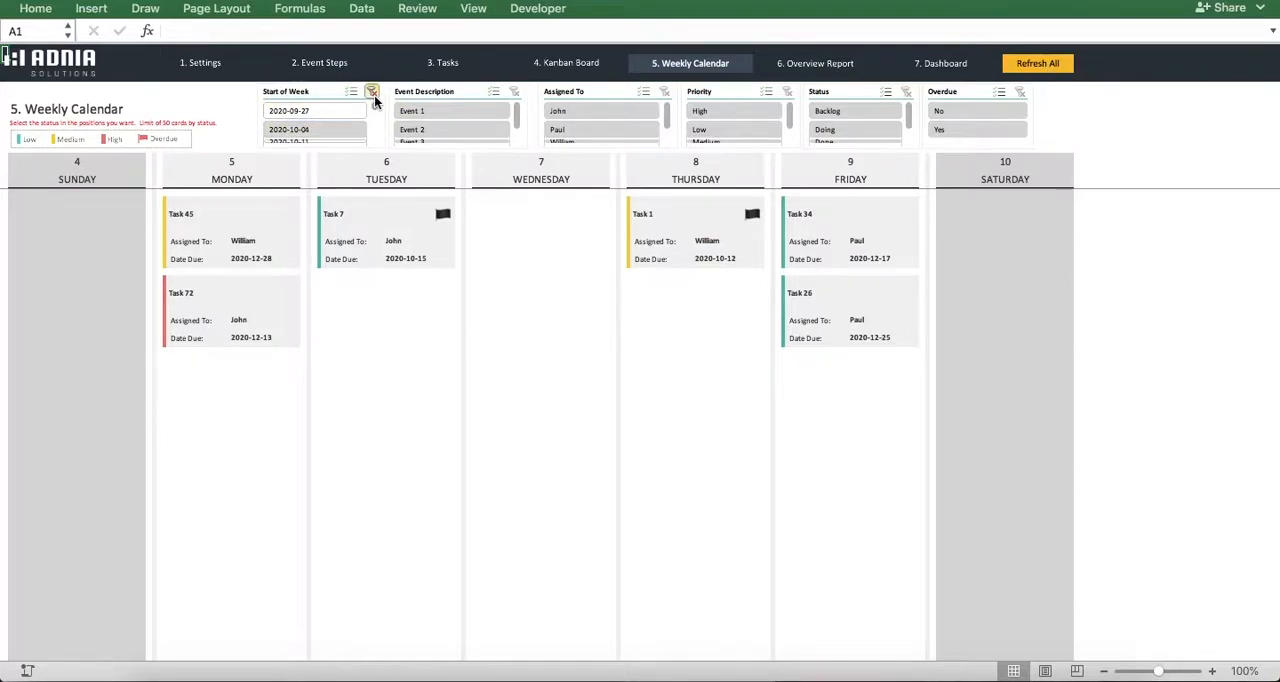
pyautogui.moveTo(371, 91)
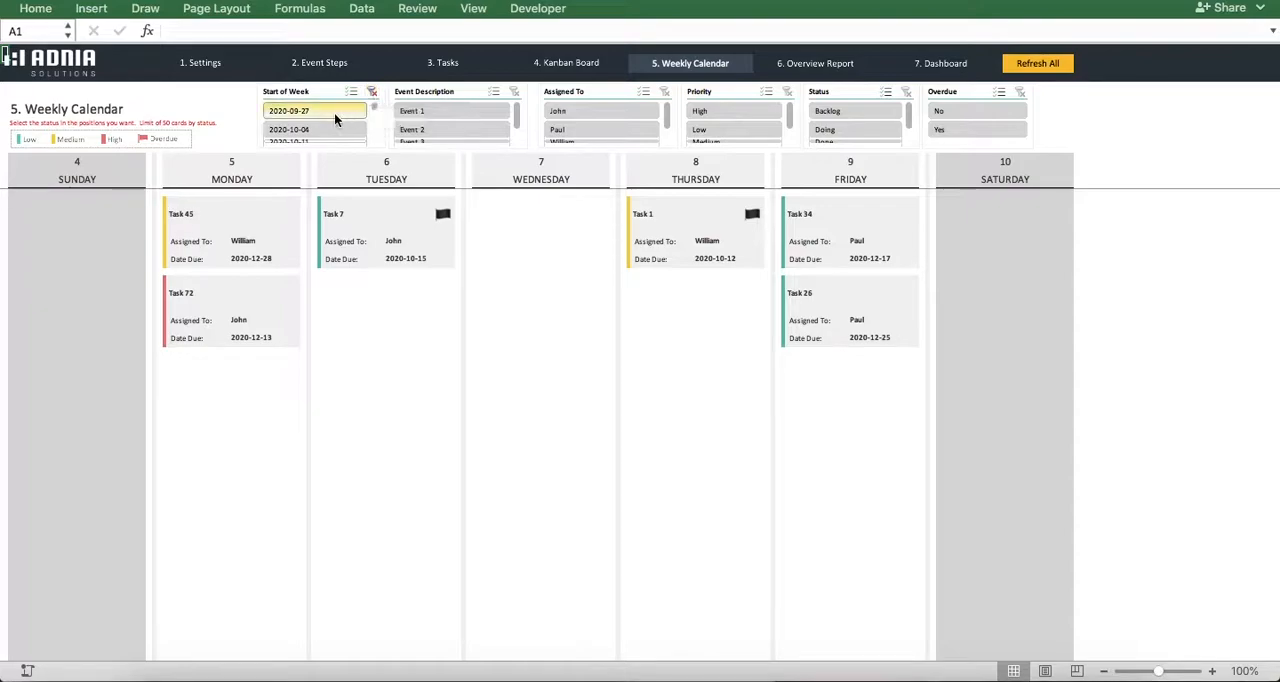
# - Browse weeks from 2020-09-27 in the Start of Week slicer, then open the Overview Report
pyautogui.click(289, 129)
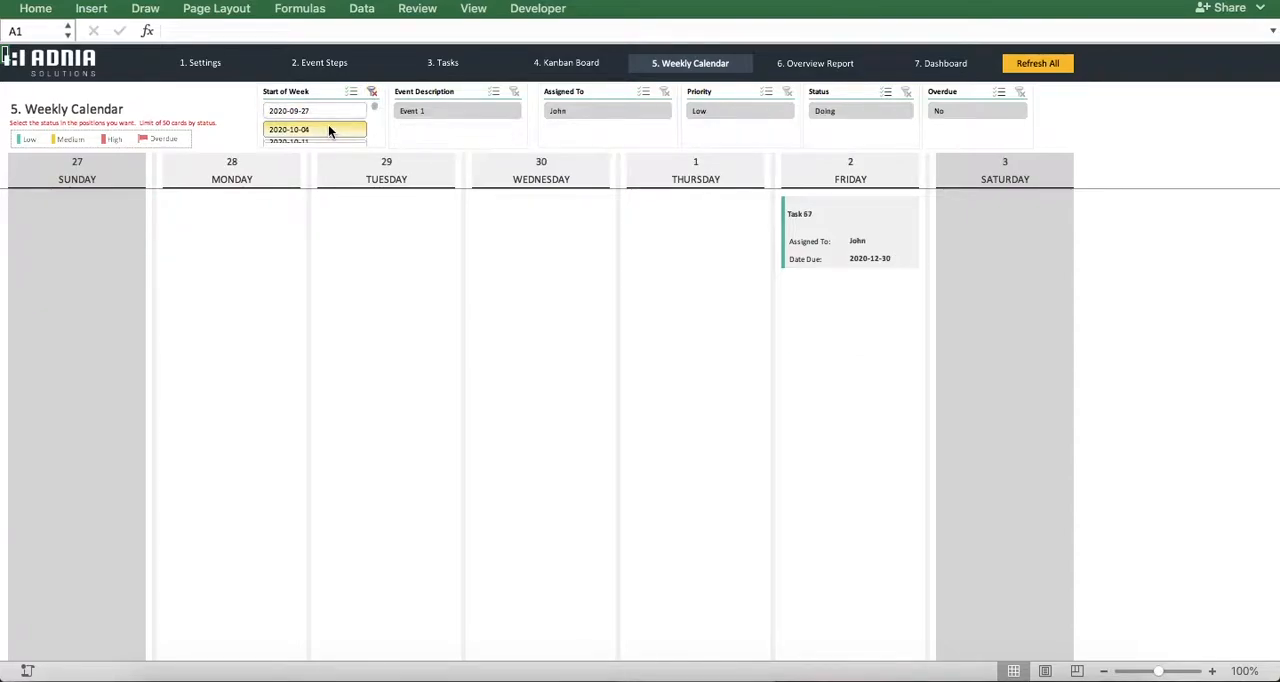
pyautogui.click(315, 129)
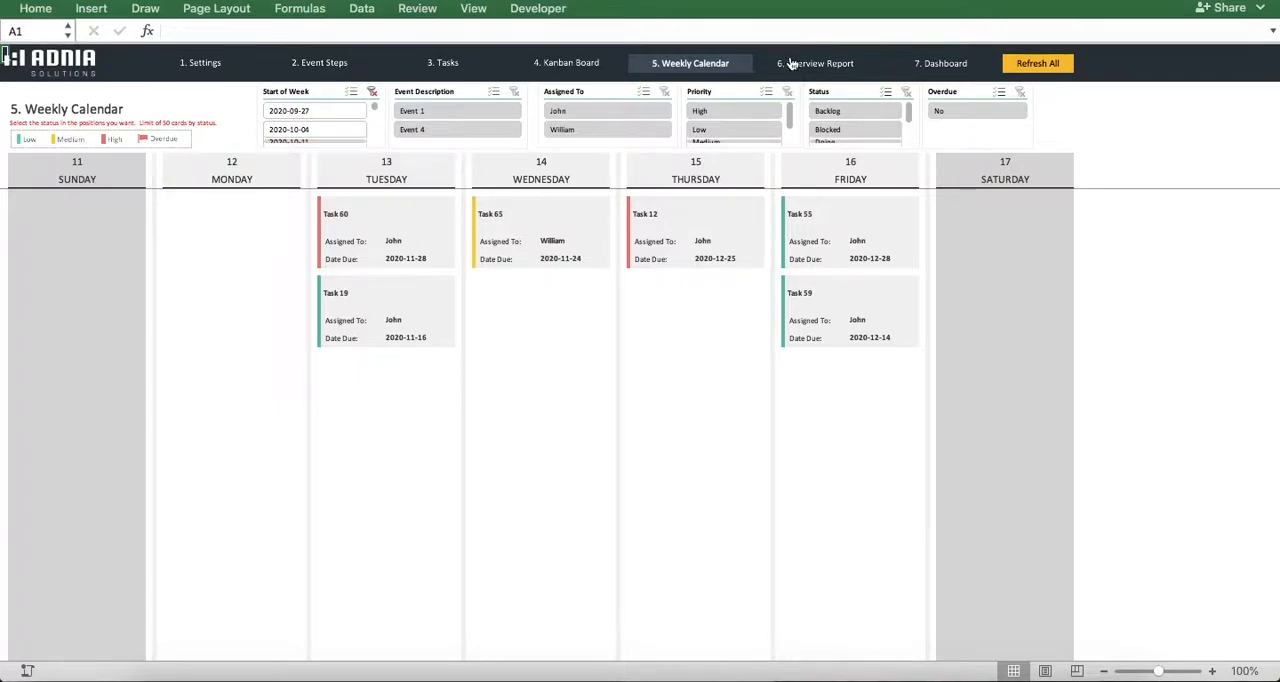
pyautogui.click(820, 63)
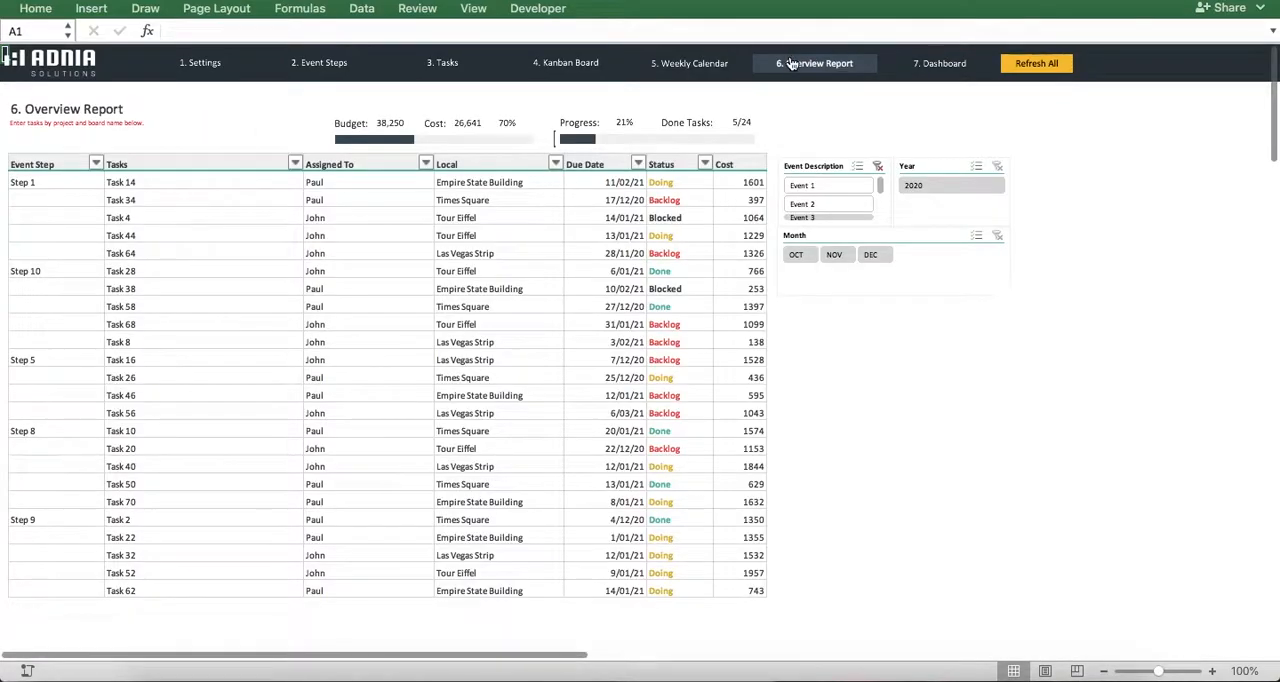
pyautogui.moveTo(815, 63)
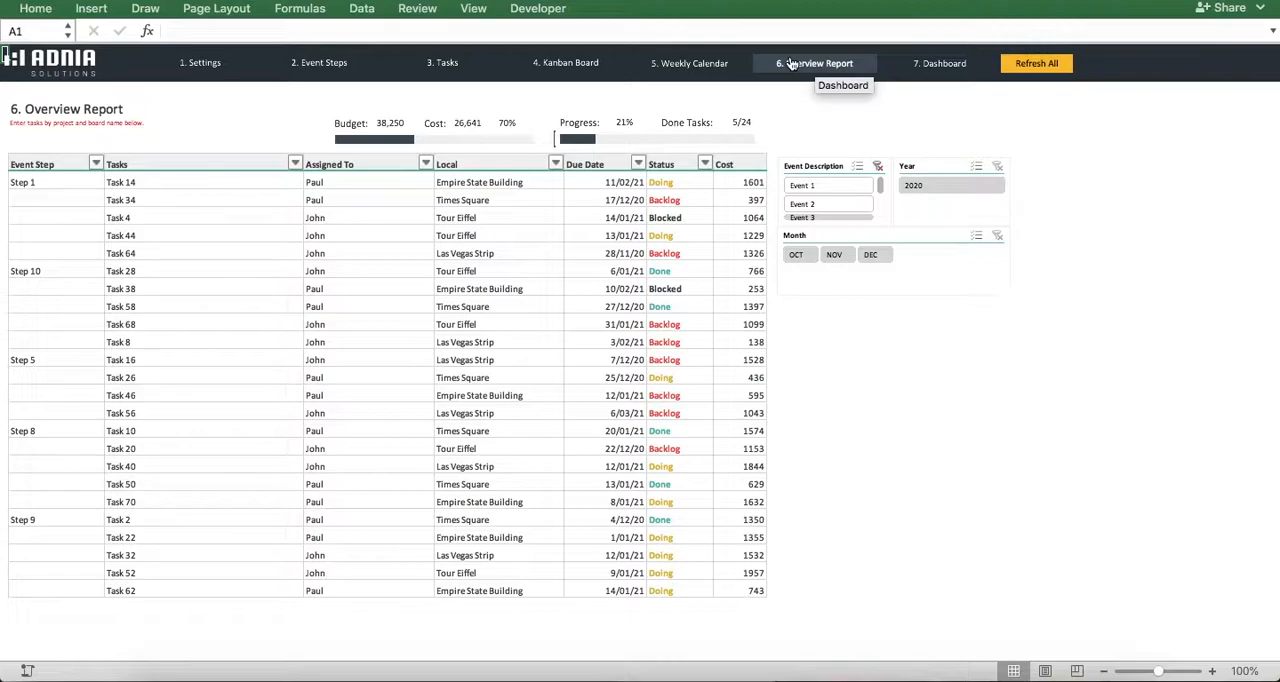
pyautogui.moveTo(1036, 63)
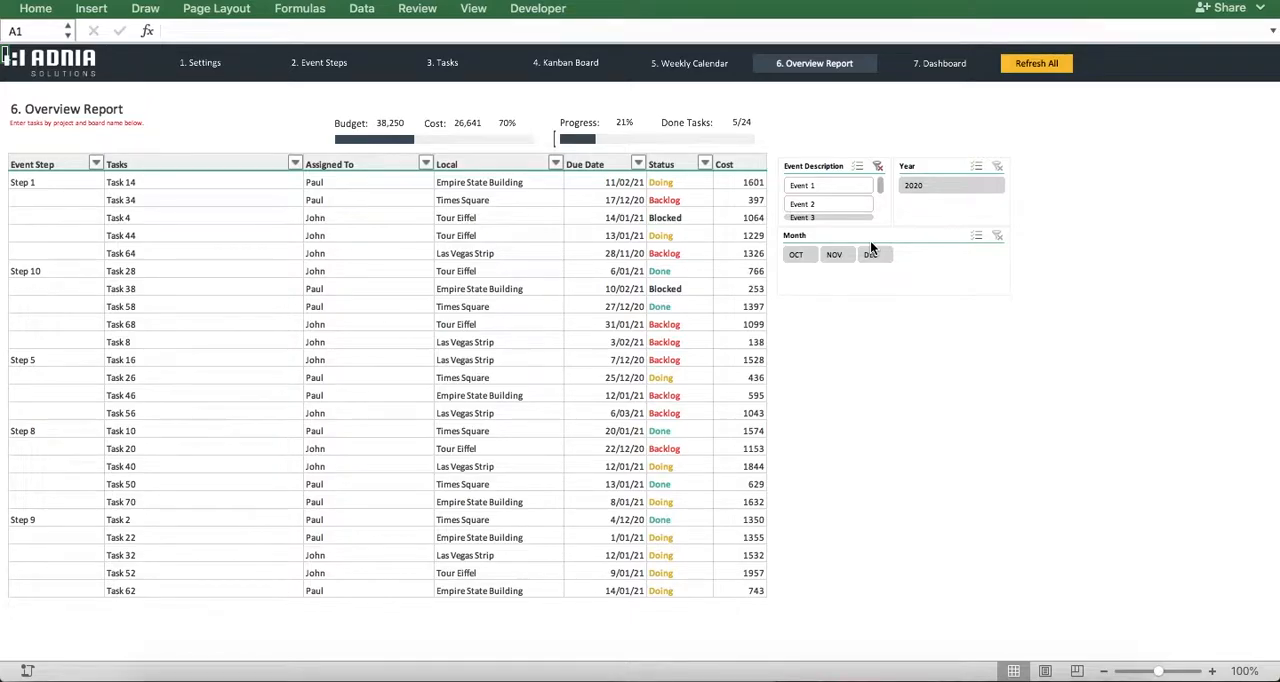
# - Filter the report to OCT, then NOV, open the Dashboard and refresh all data
pyautogui.click(829, 204)
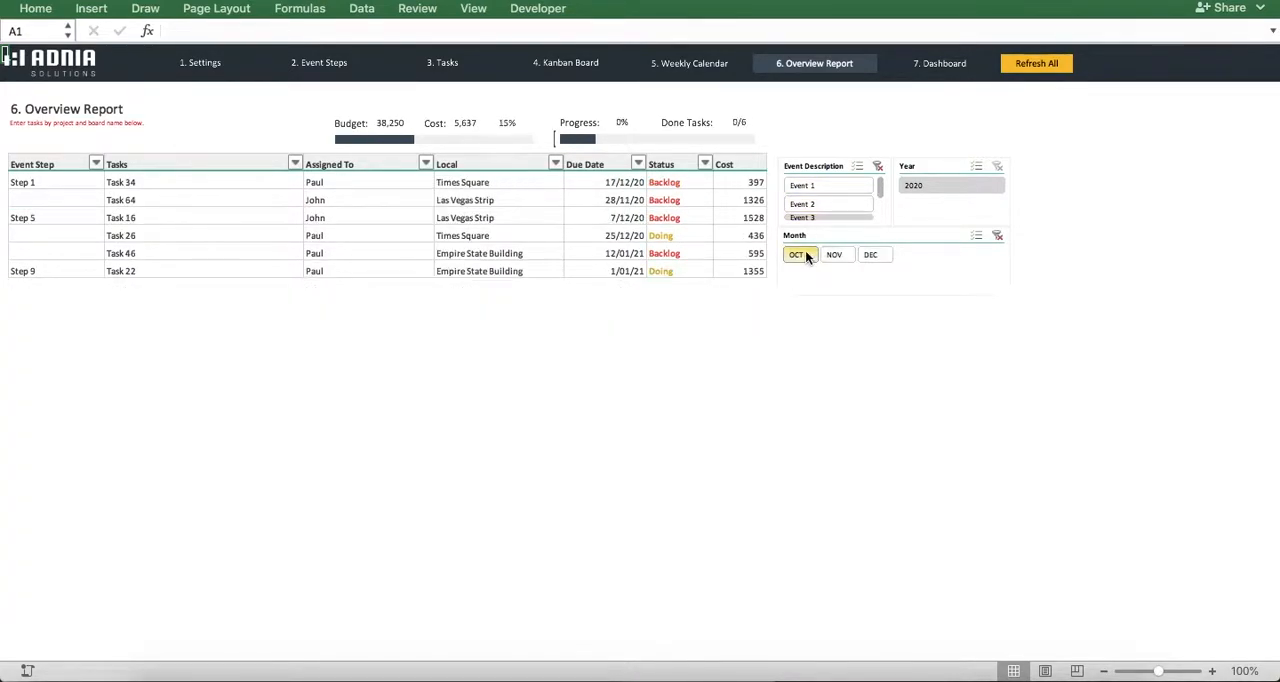
pyautogui.click(834, 254)
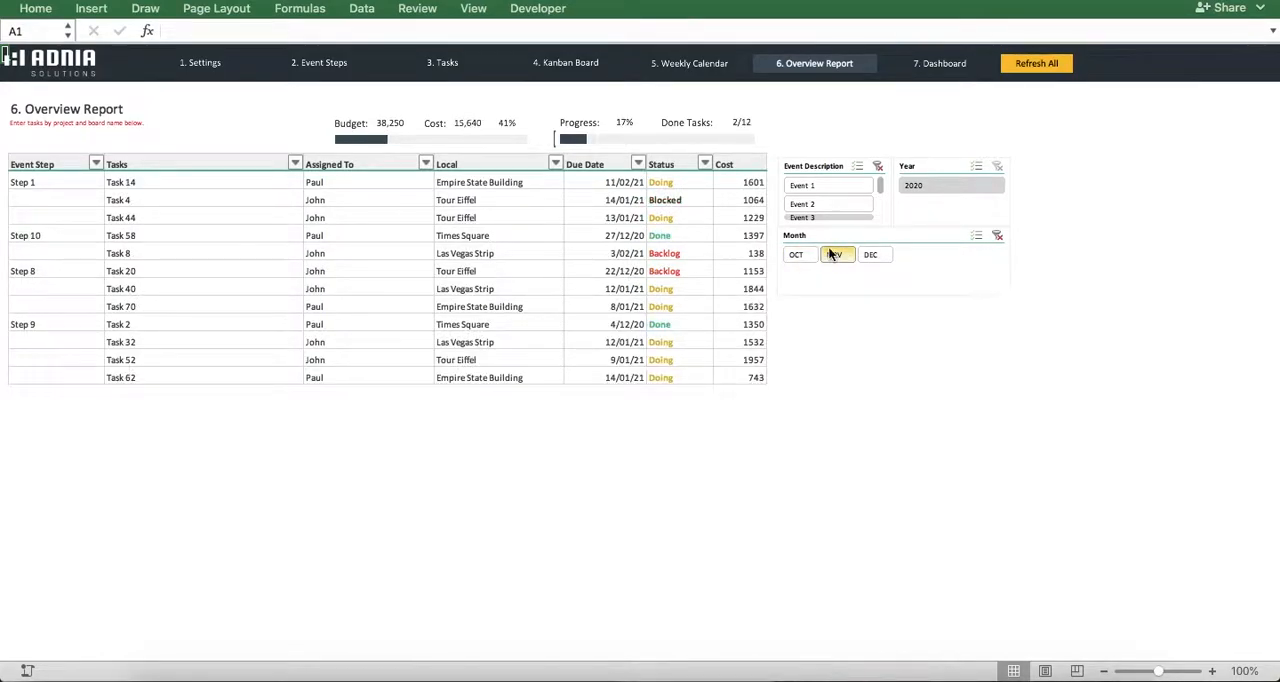
pyautogui.click(938, 63)
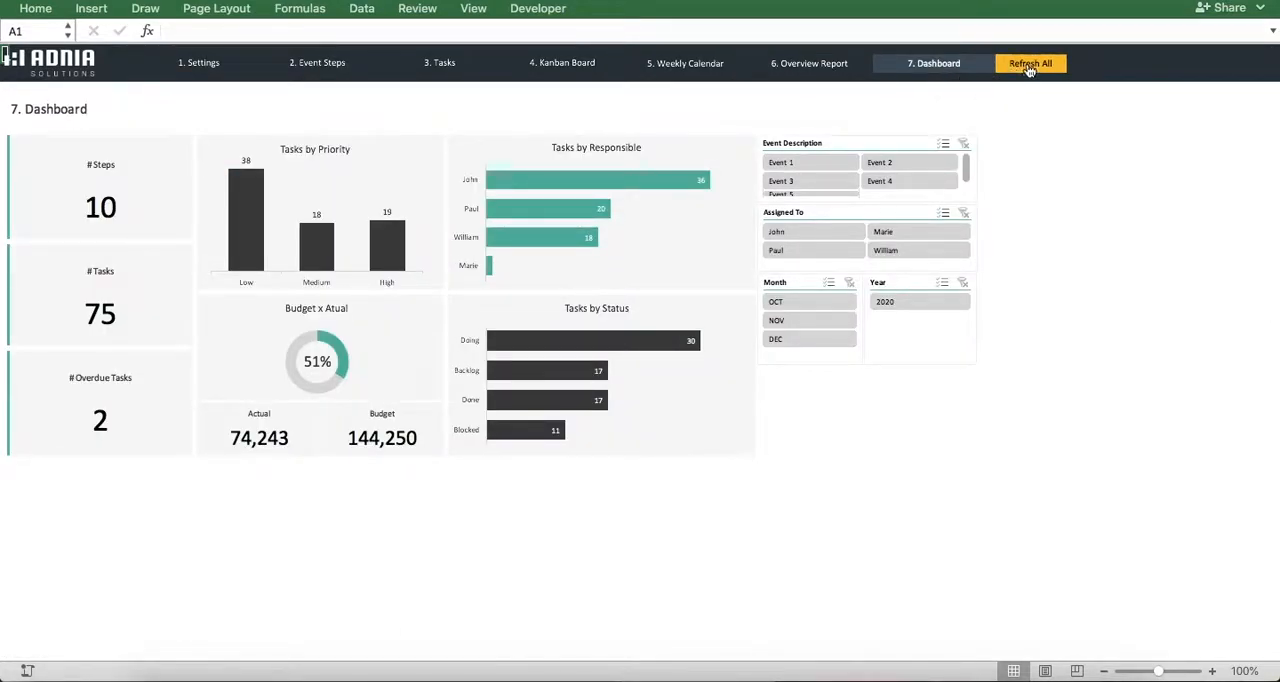
pyautogui.click(1030, 63)
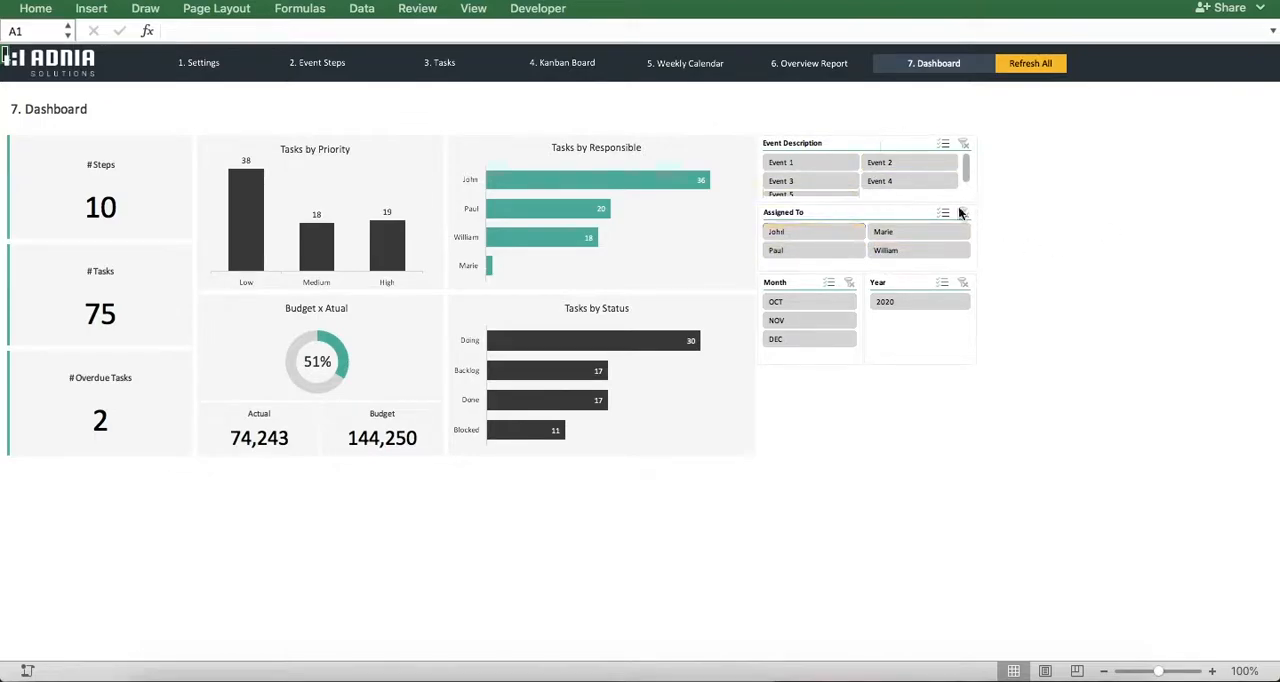
pyautogui.moveTo(962, 212)
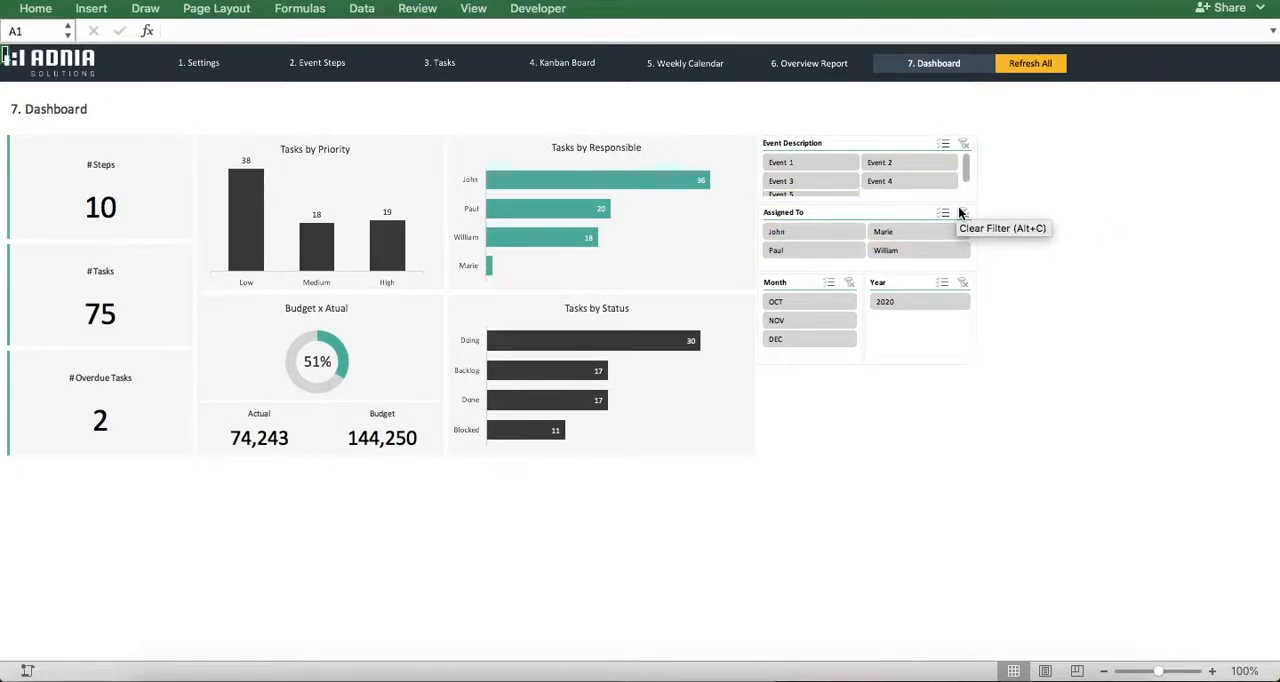
pyautogui.moveTo(945, 197)
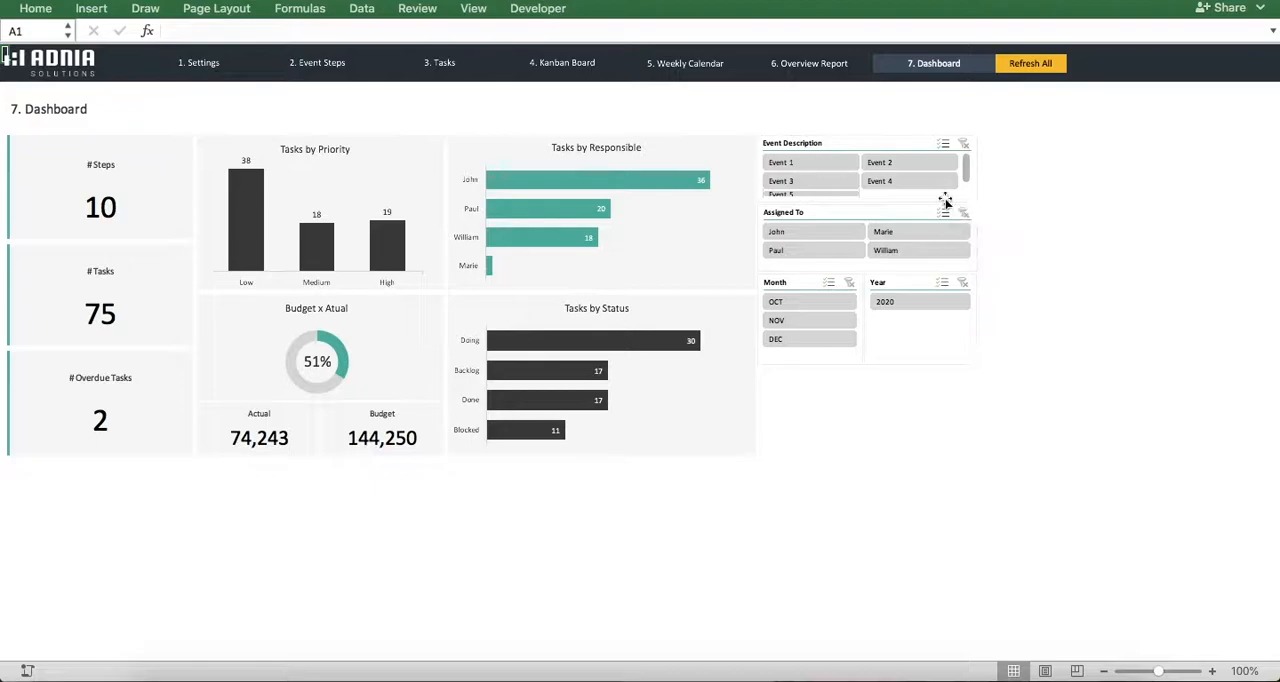
pyautogui.moveTo(920, 200)
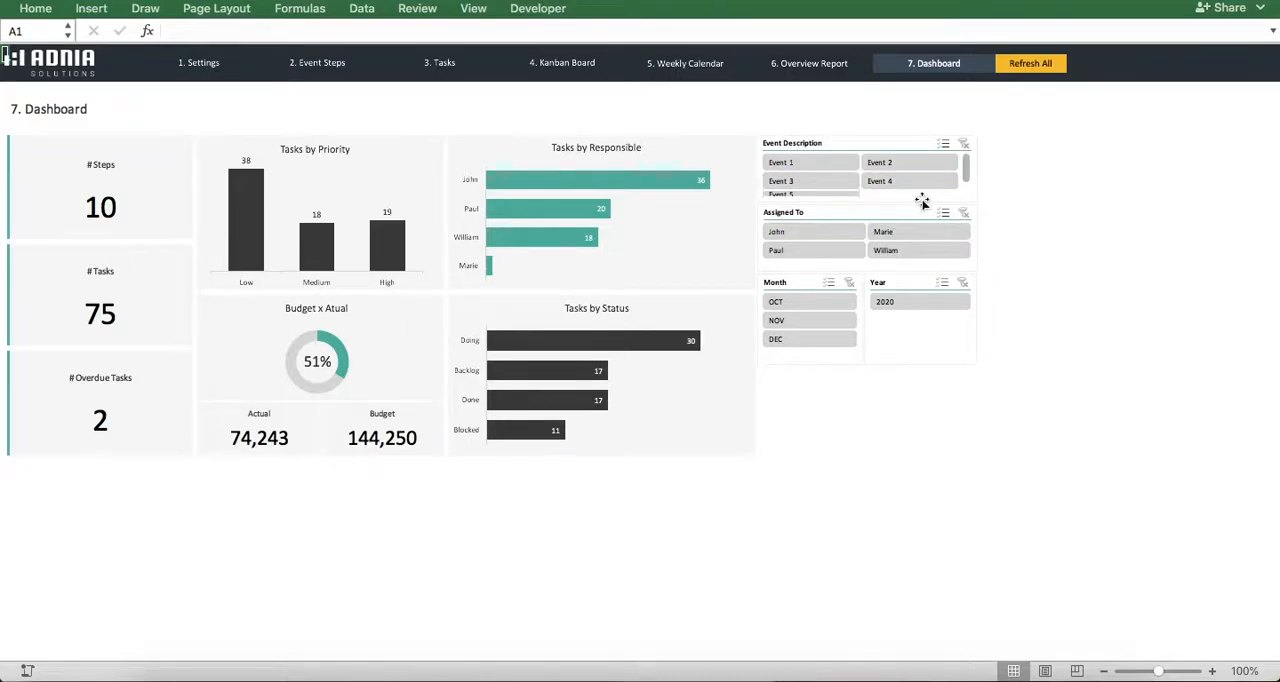
pyautogui.moveTo(927, 271)
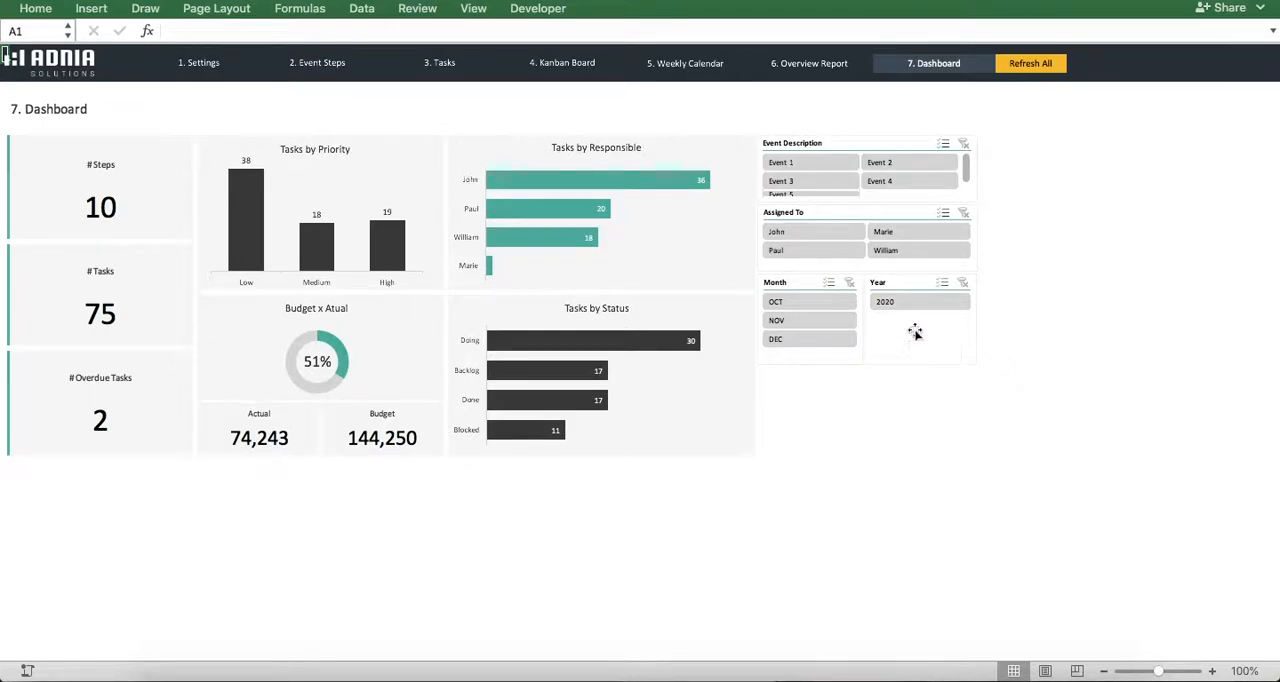
pyautogui.moveTo(908, 337)
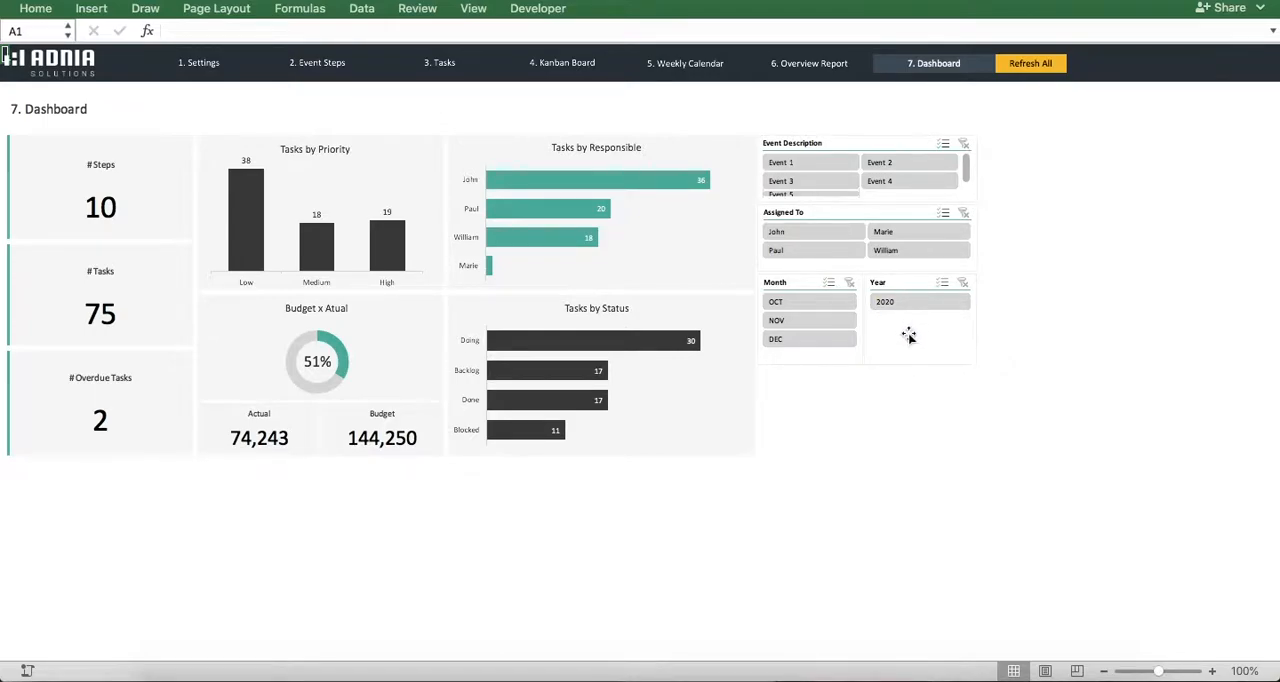
pyautogui.moveTo(248, 230)
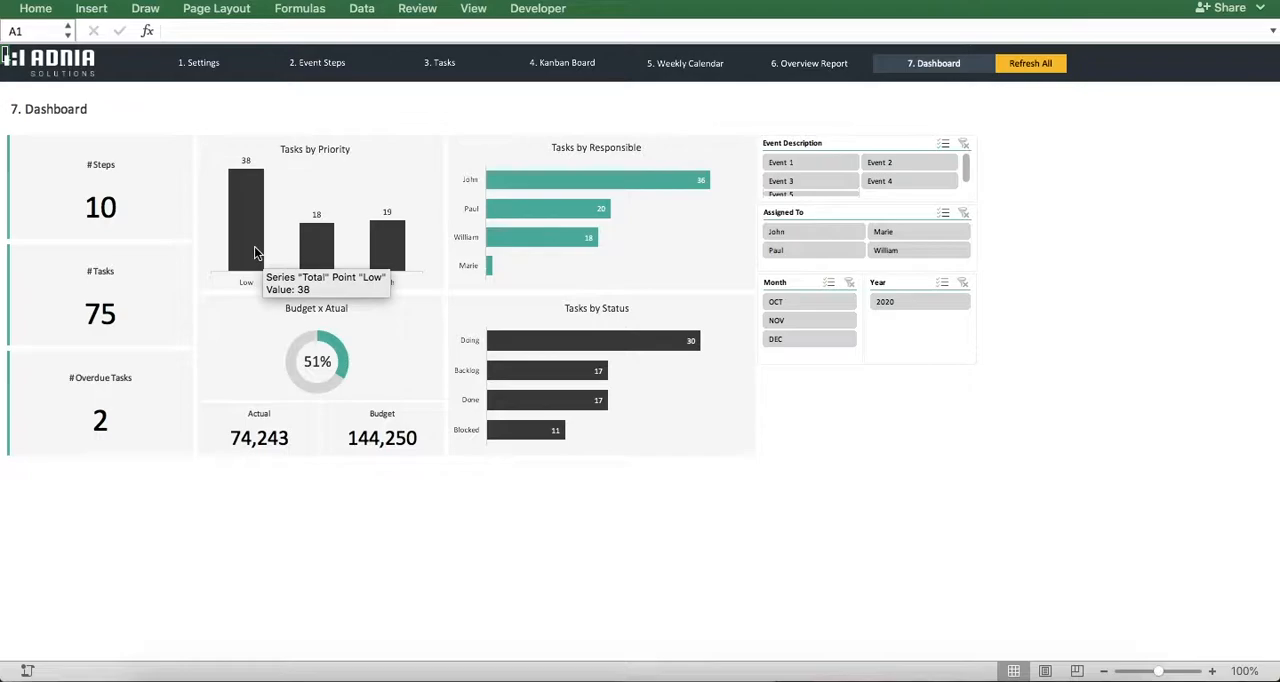
pyautogui.moveTo(70, 320)
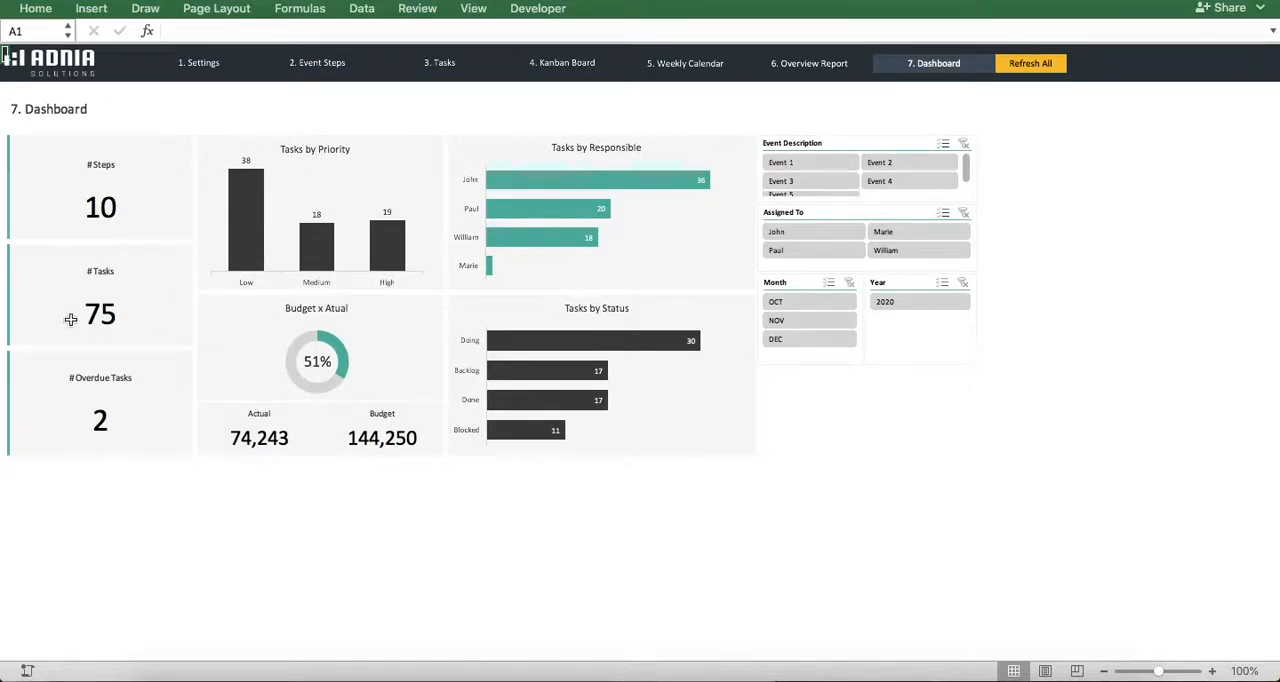
pyautogui.moveTo(133, 396)
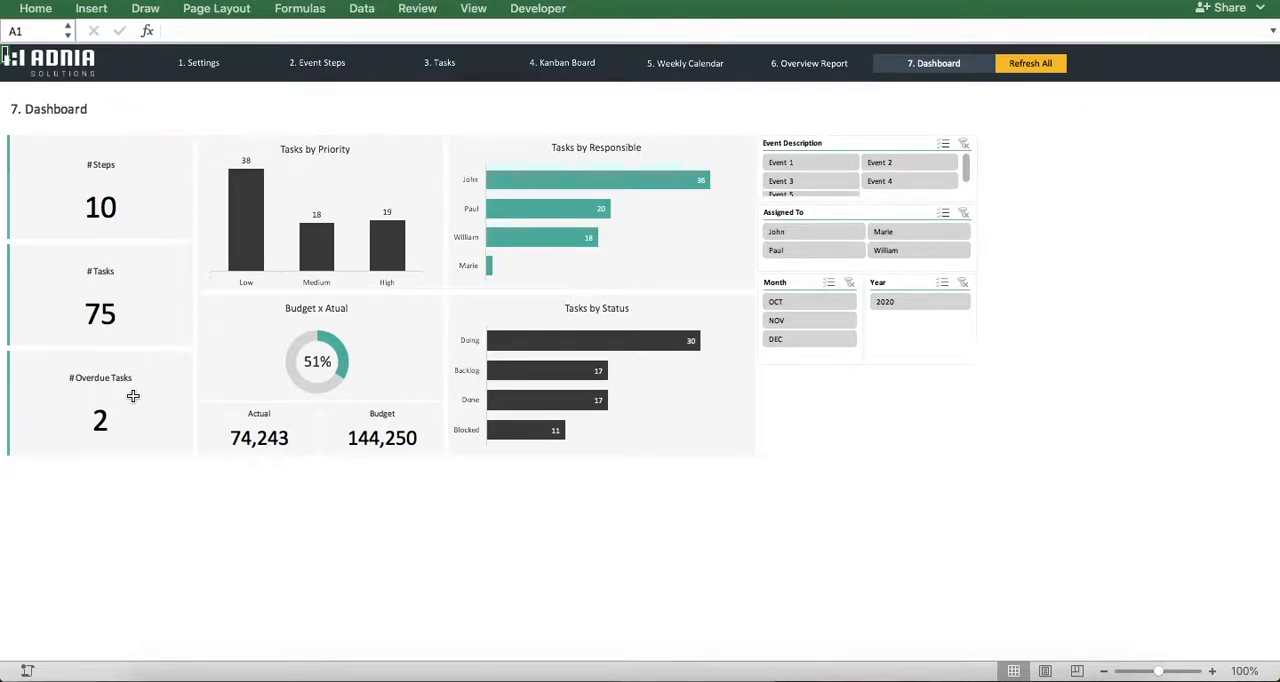
pyautogui.moveTo(153, 389)
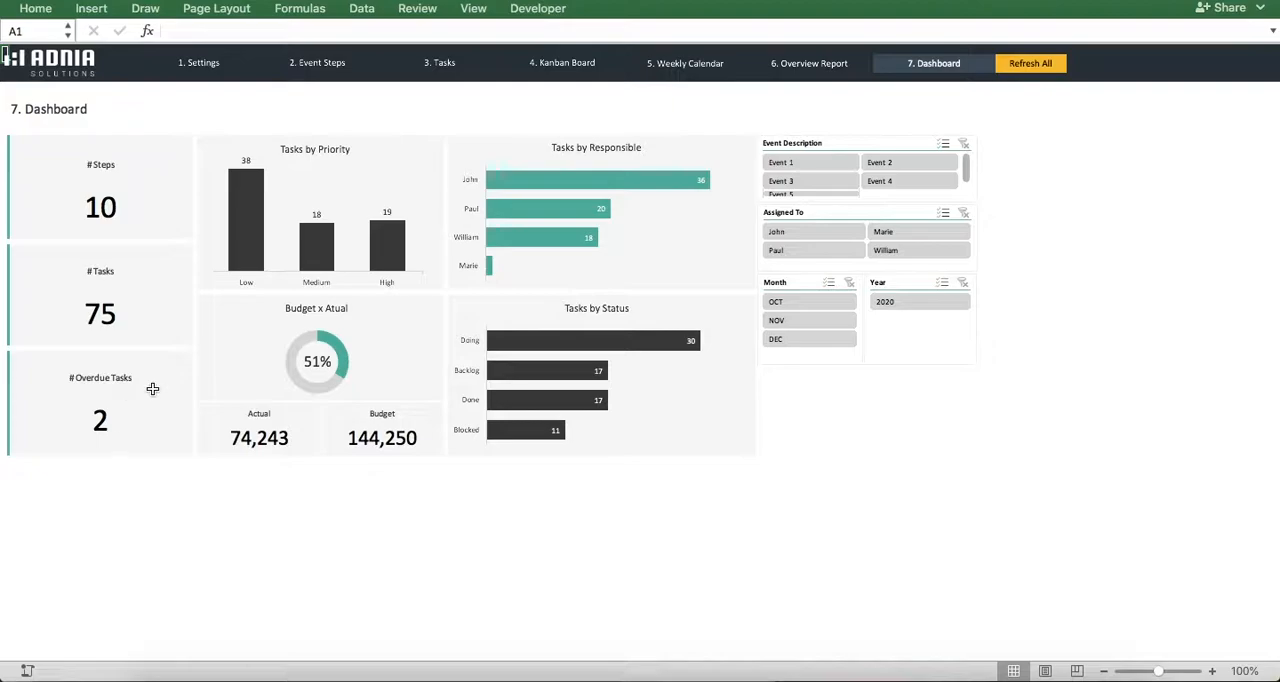
pyautogui.moveTo(387, 245)
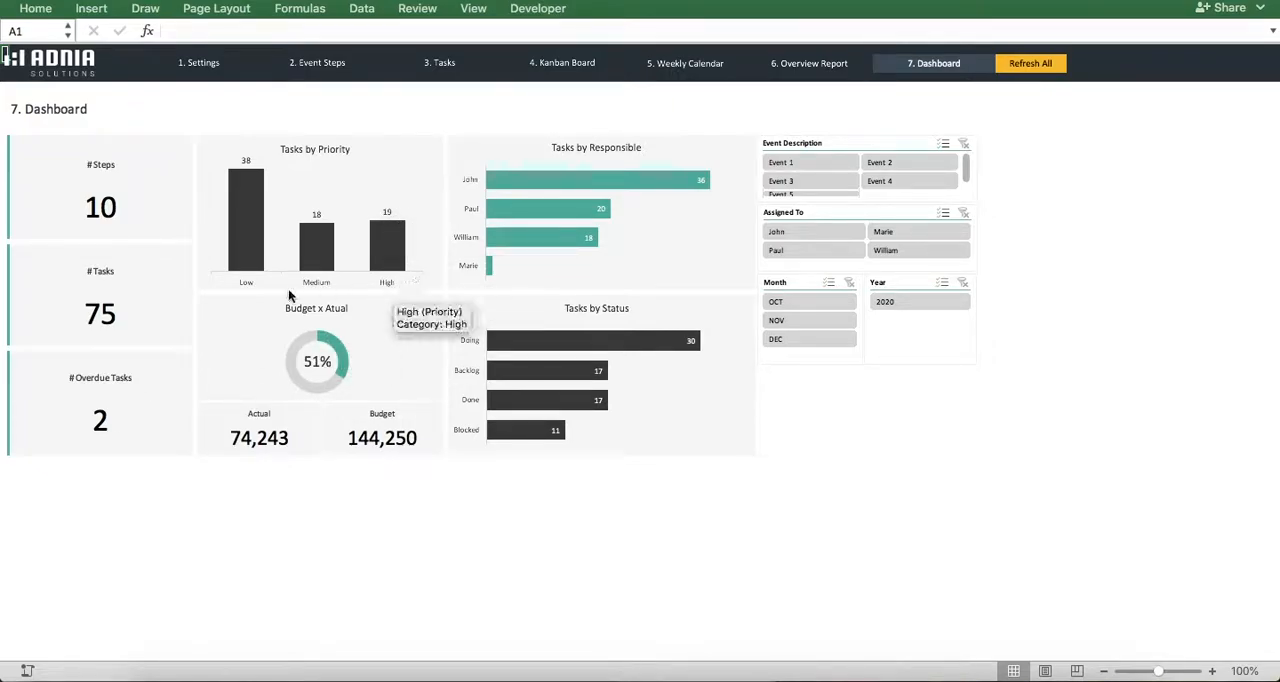
pyautogui.moveTo(640, 233)
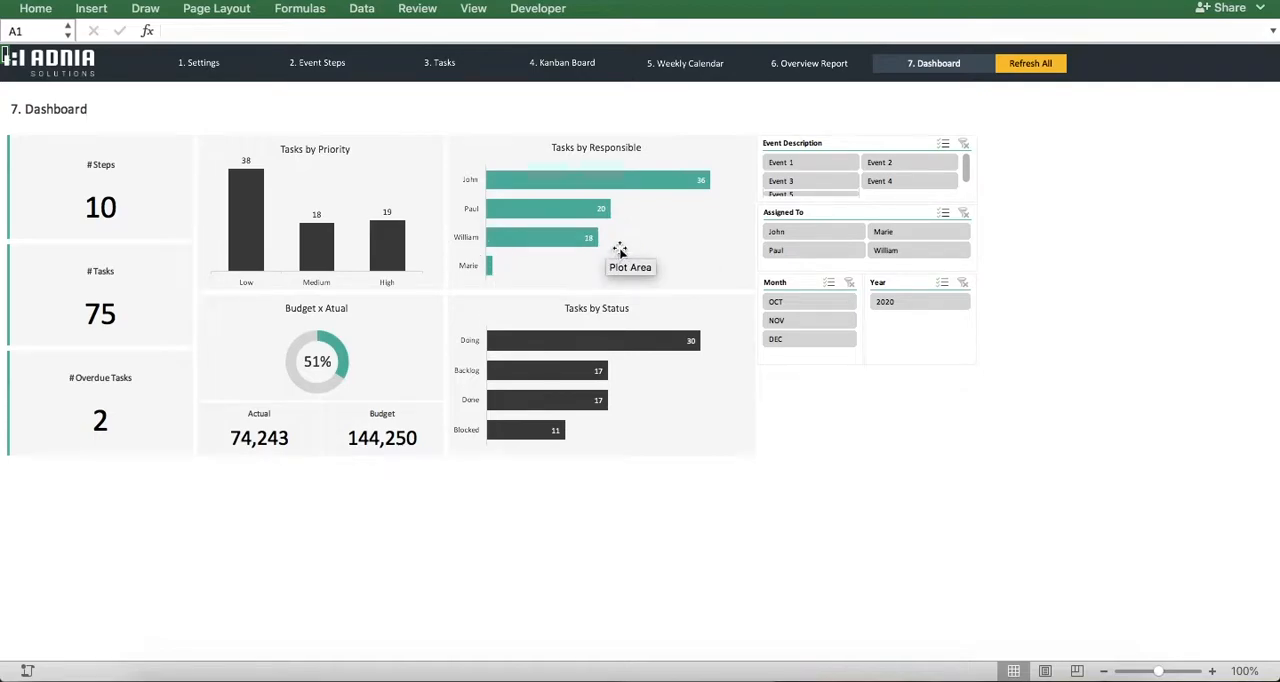
pyautogui.moveTo(545, 418)
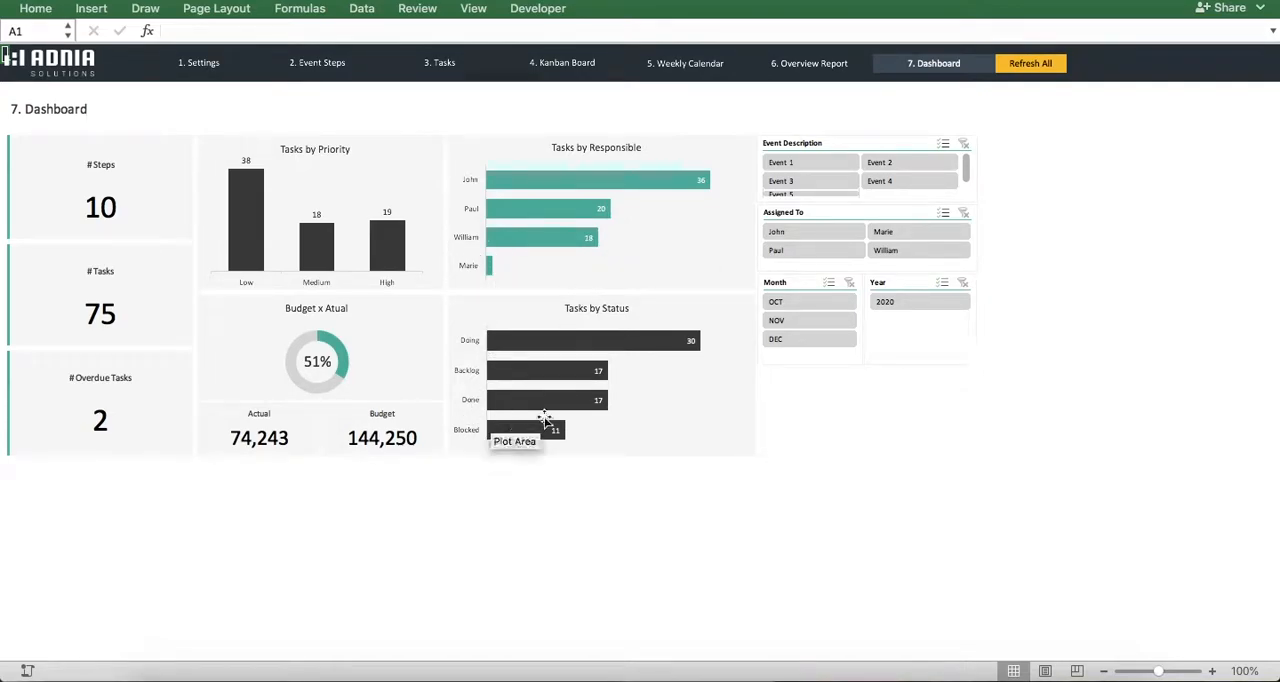